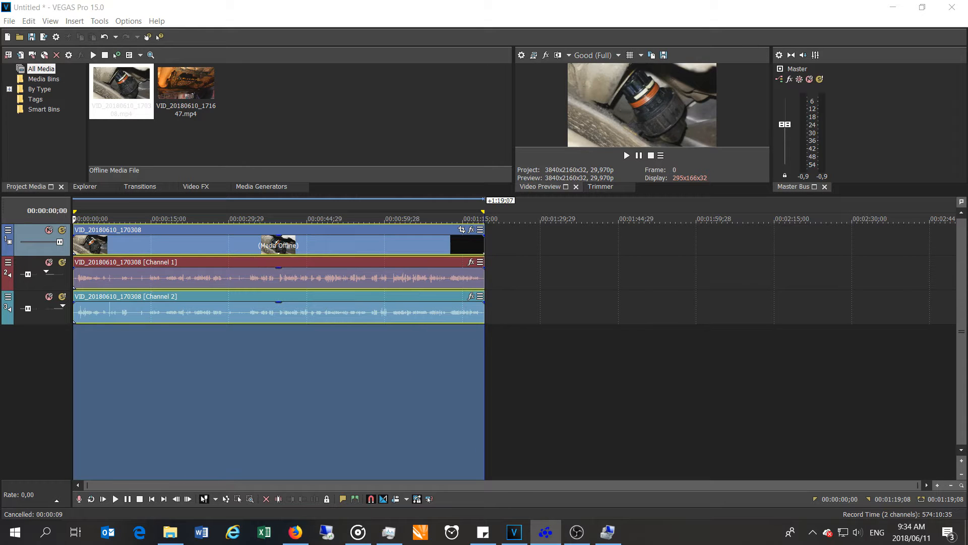
View the Radeon Pro WX 5100 Global Graphics settings showing AMD CrossFire Off, then go to Device Manager.
left_click(545, 531)
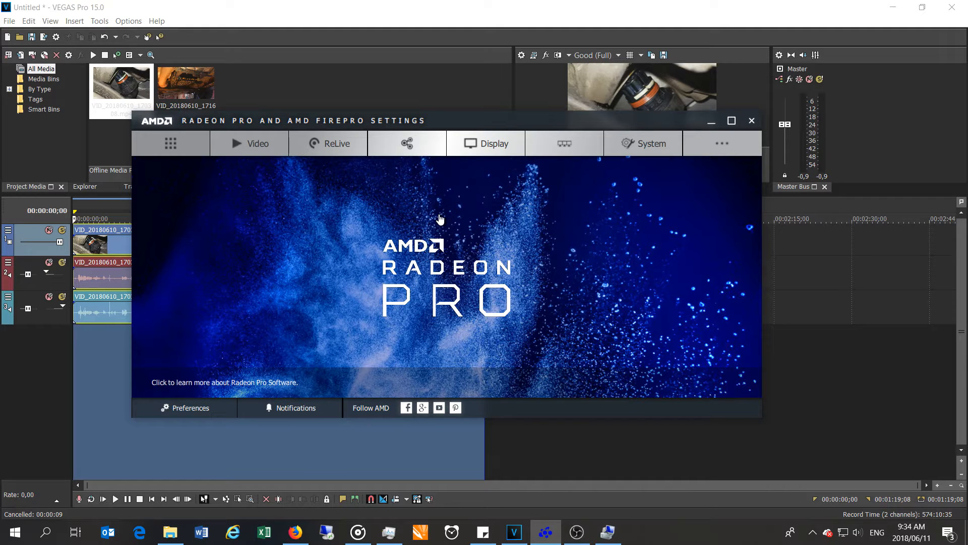
mouse_move(140, 42)
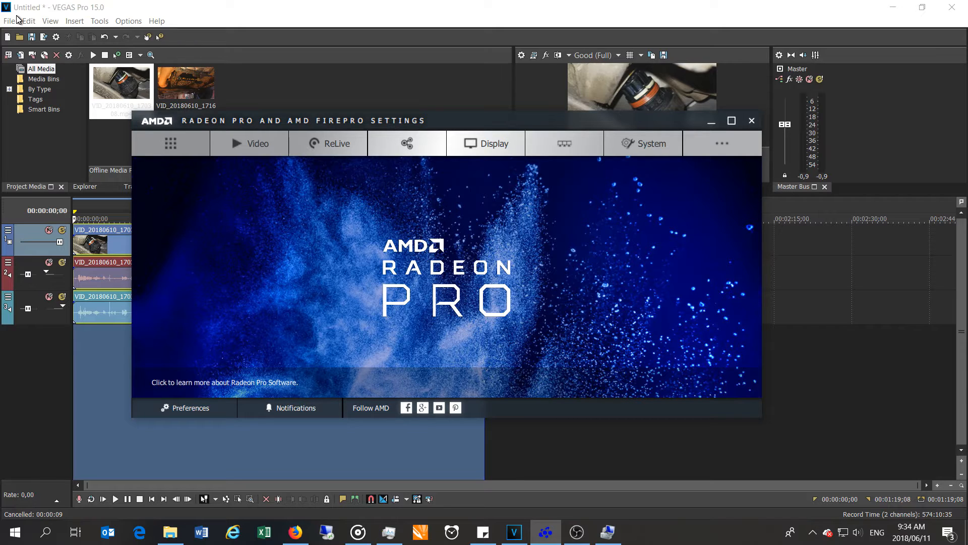
mouse_move(268, 194)
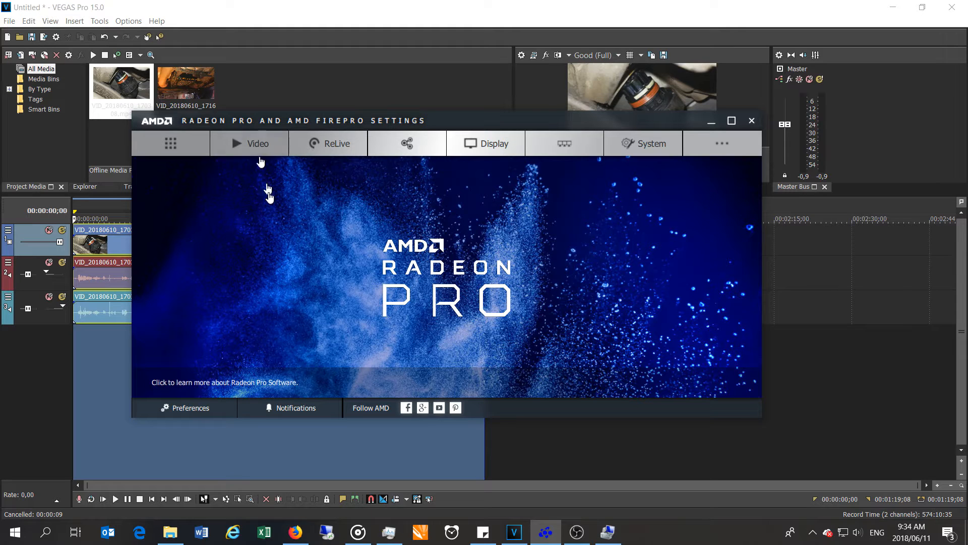
mouse_move(176, 147)
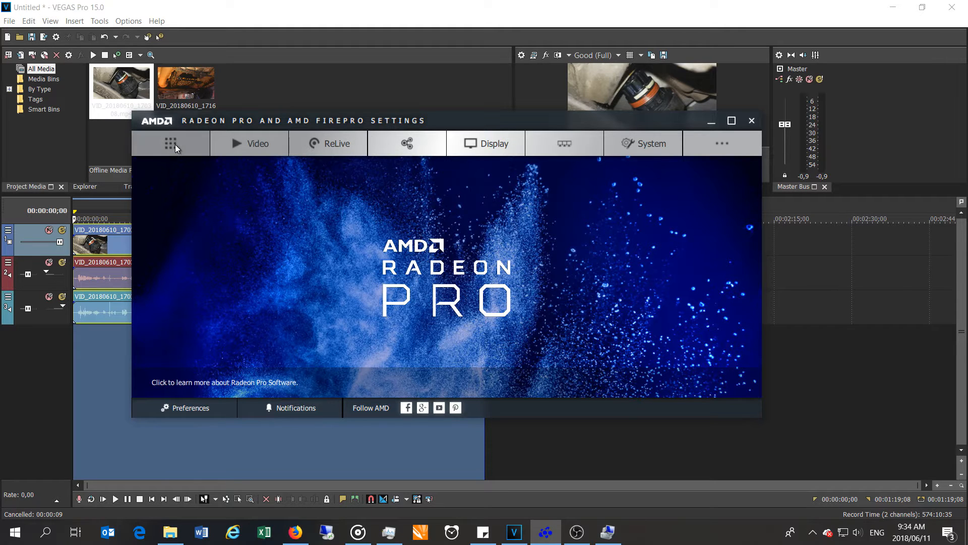
left_click(171, 144)
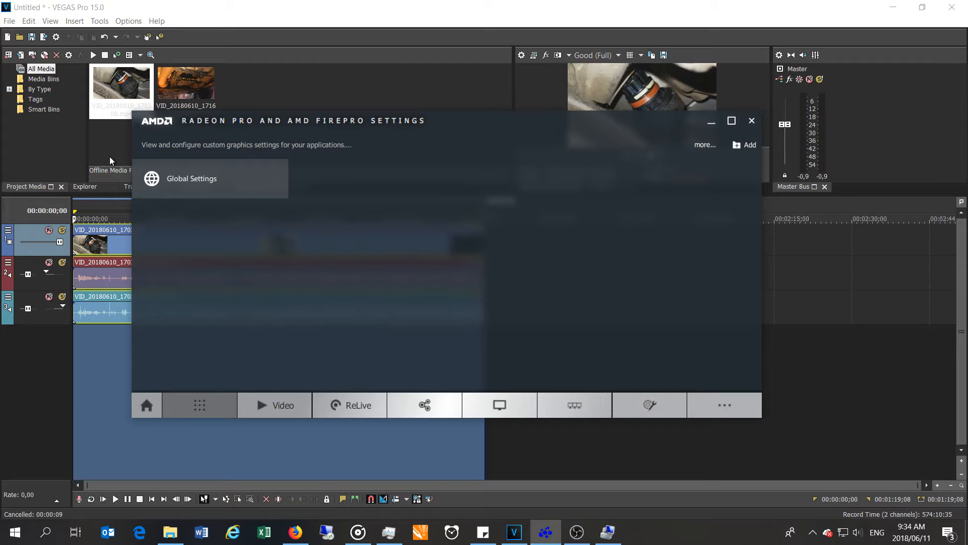
left_click(192, 179)
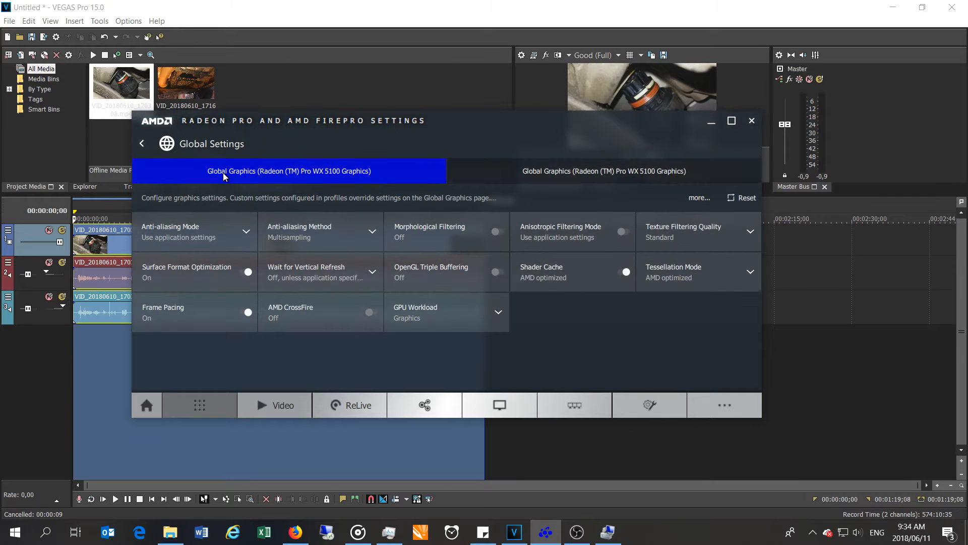
mouse_move(306, 307)
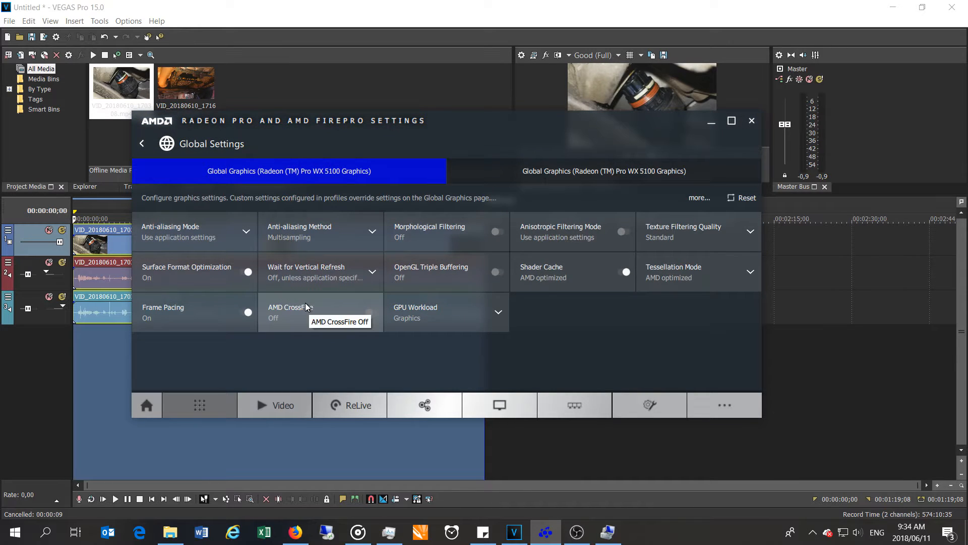
mouse_move(484, 129)
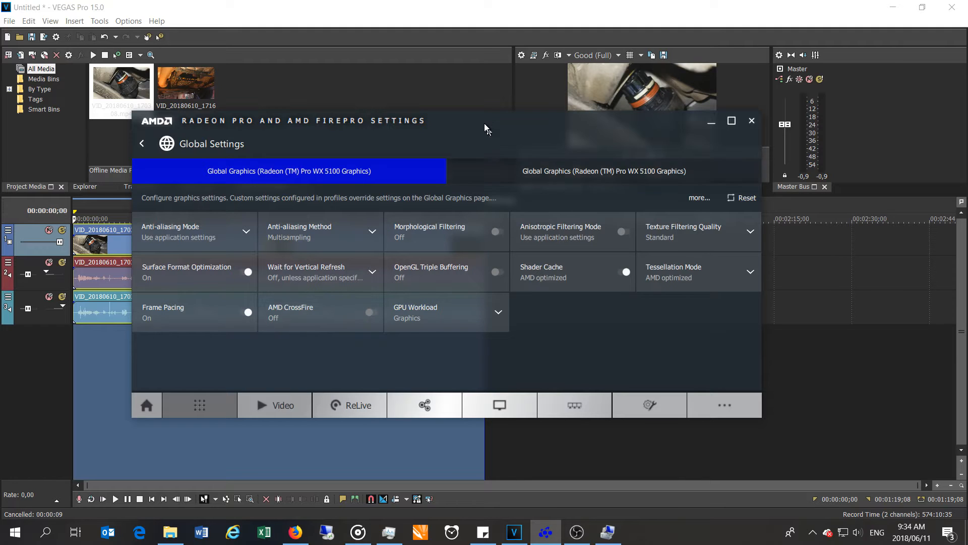
left_click(751, 121)
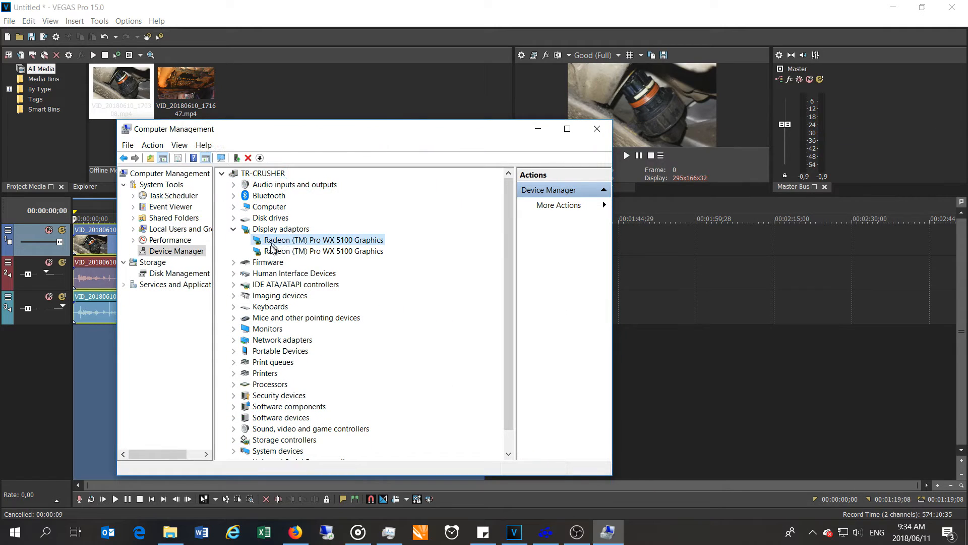
Select the second Radeon Pro WX 5100 adapter under Display adaptors and bring up Task Manager.
left_click(323, 251)
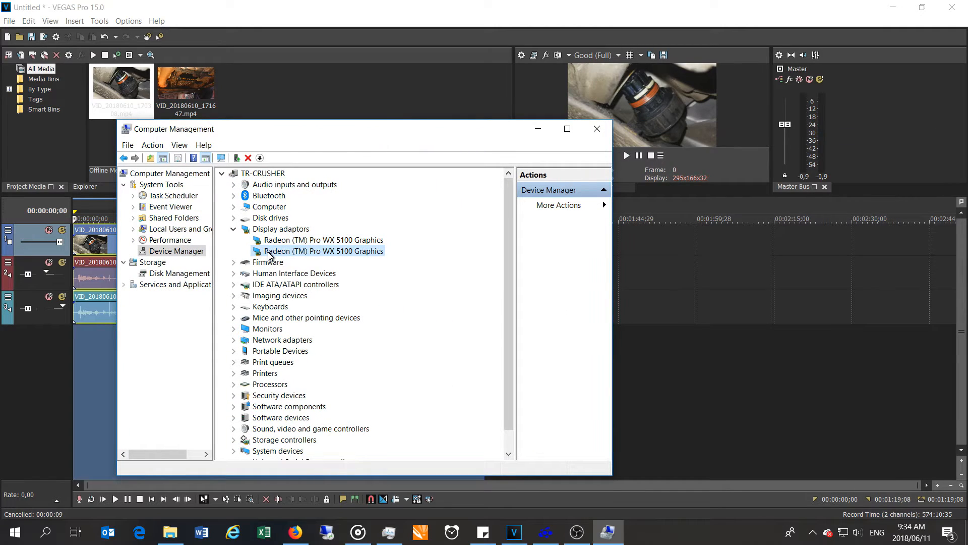
mouse_move(395, 135)
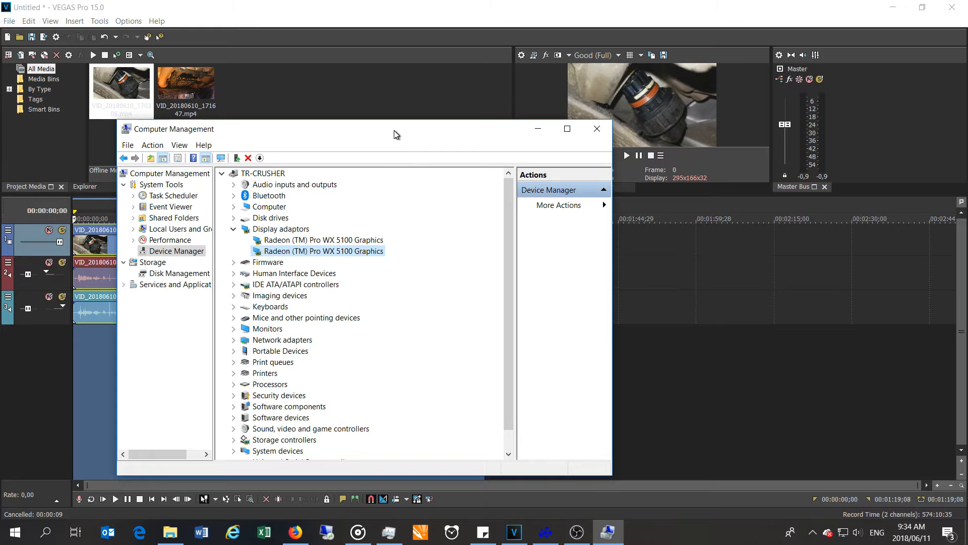
left_click(597, 129)
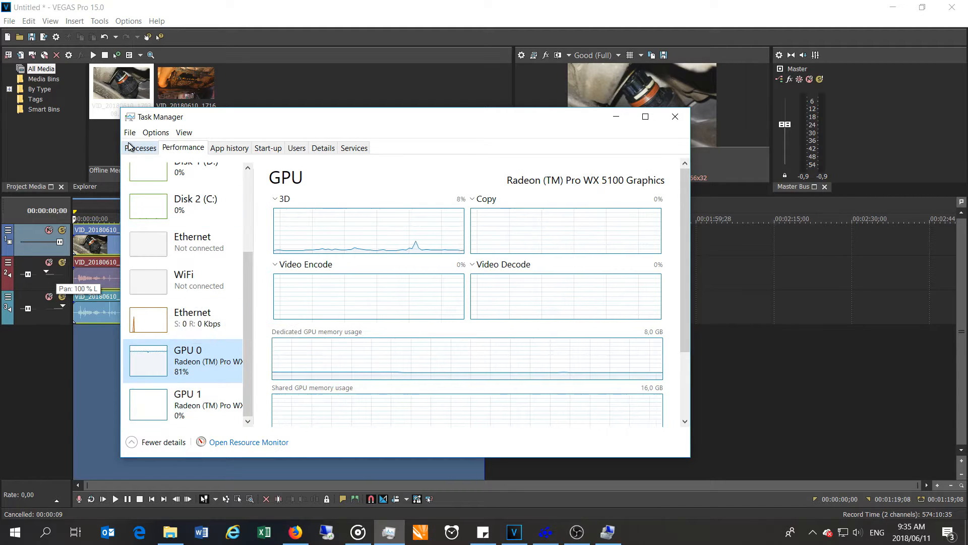
Expand the obs64 group in the Processes list to show its three subprocesses, then return to VEGAS Pro.
left_click(140, 148)
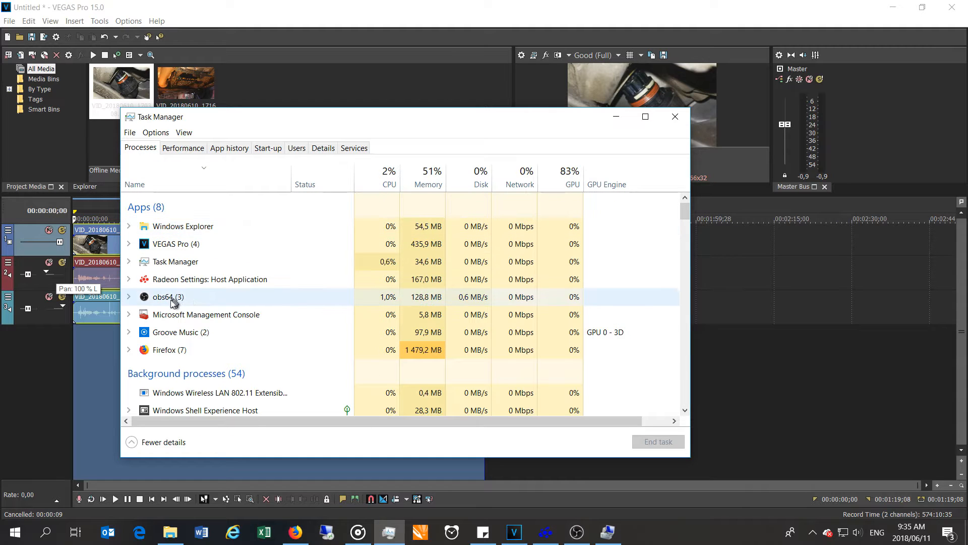
mouse_move(555, 305)
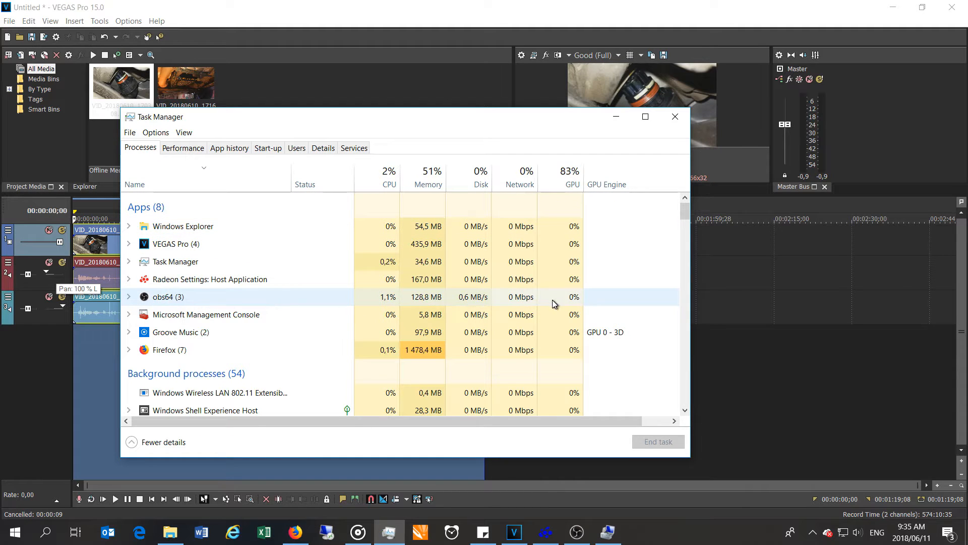
mouse_move(210, 315)
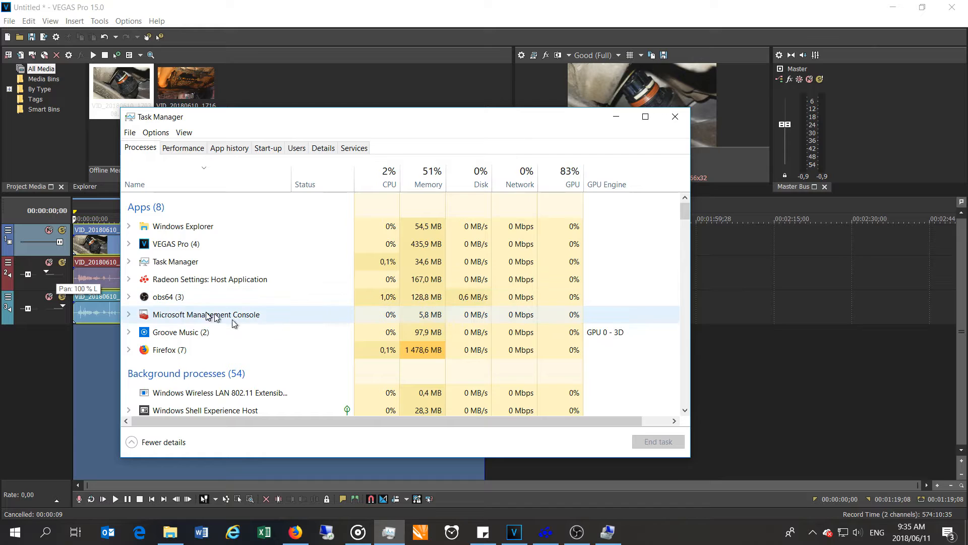
left_click(129, 297)
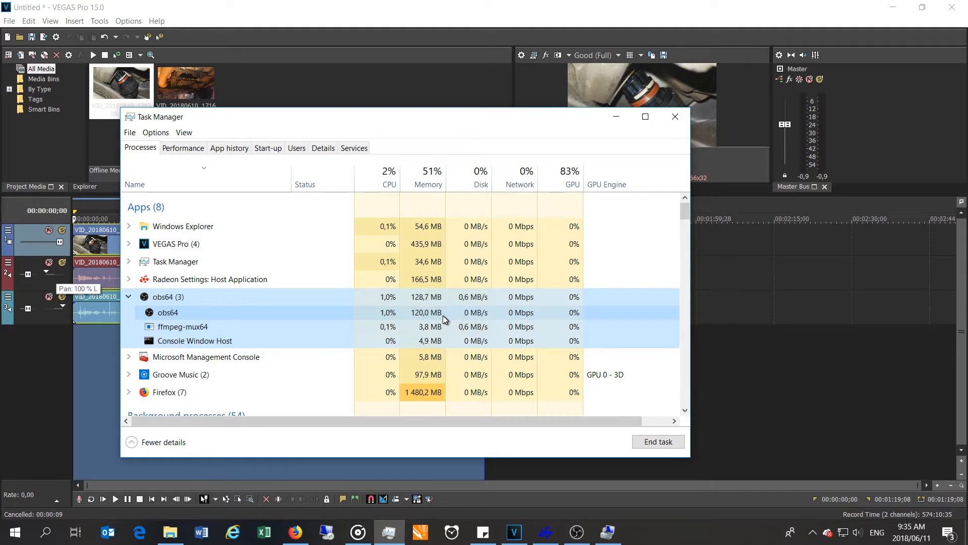
scroll("down", 3)
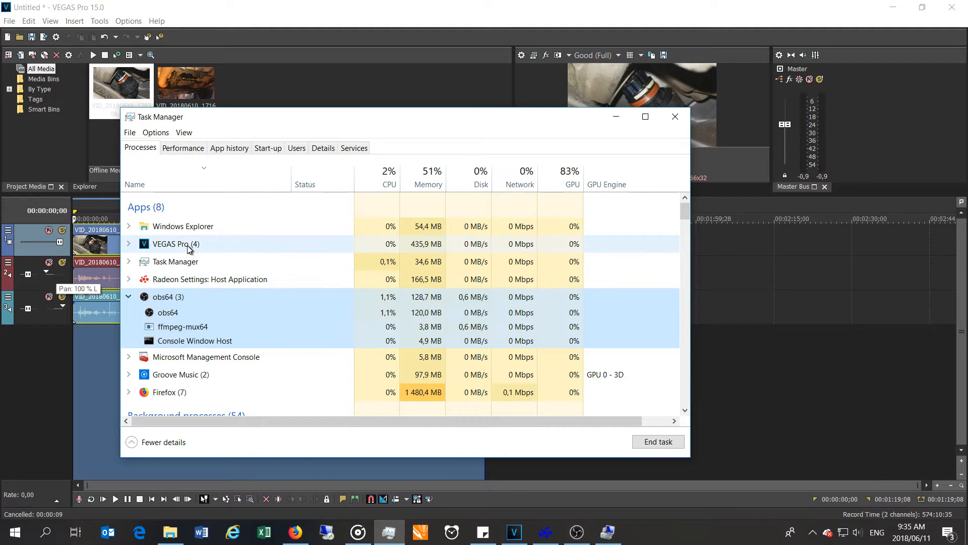
left_click(676, 116)
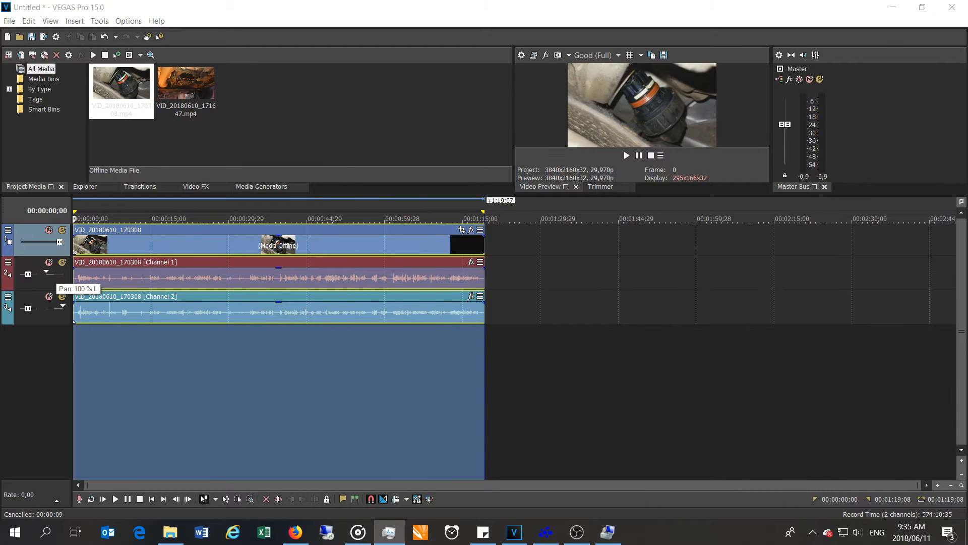
mouse_move(545, 285)
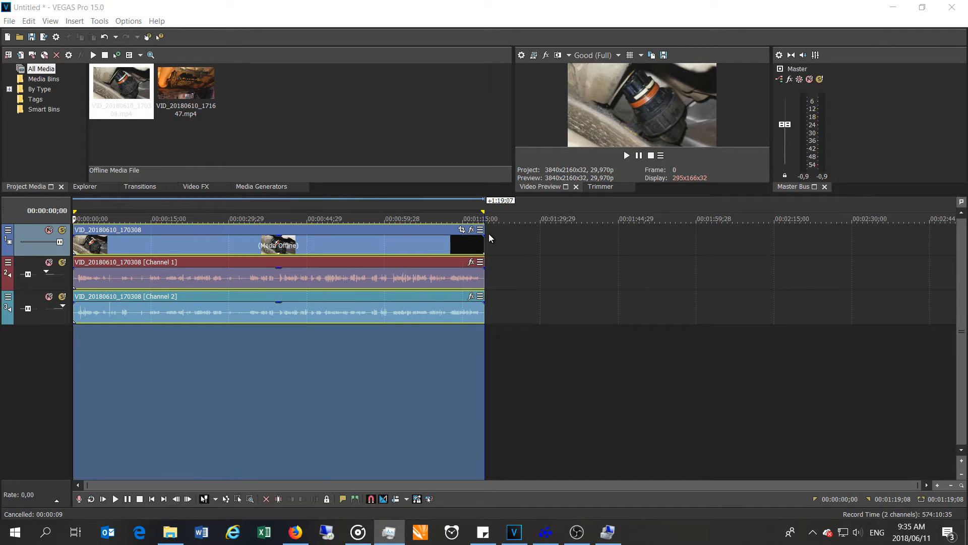
mouse_move(347, 286)
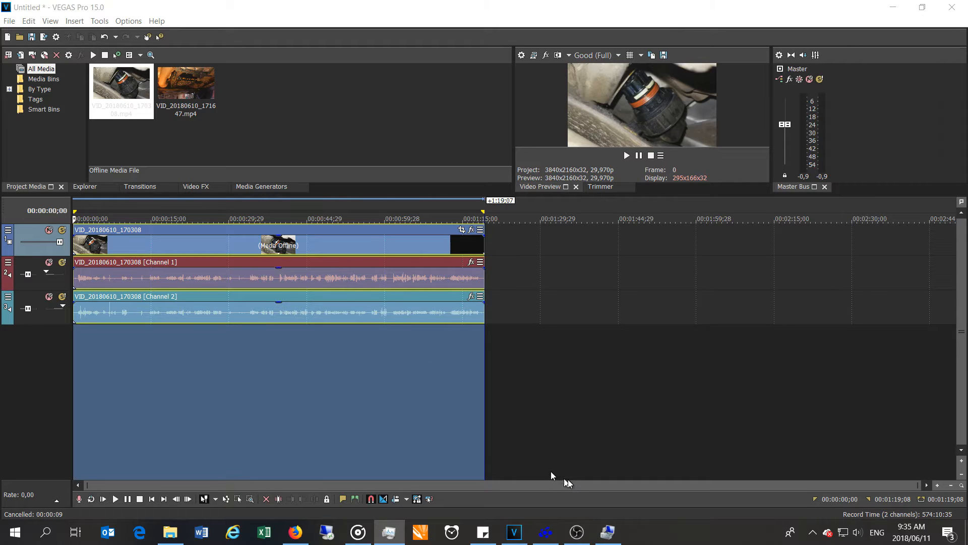
mouse_move(527, 440)
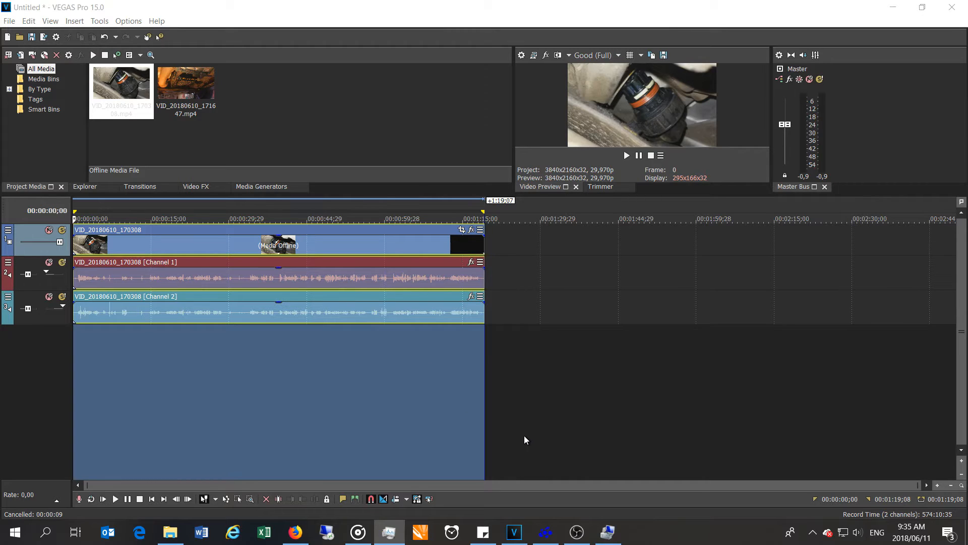
mouse_move(400, 318)
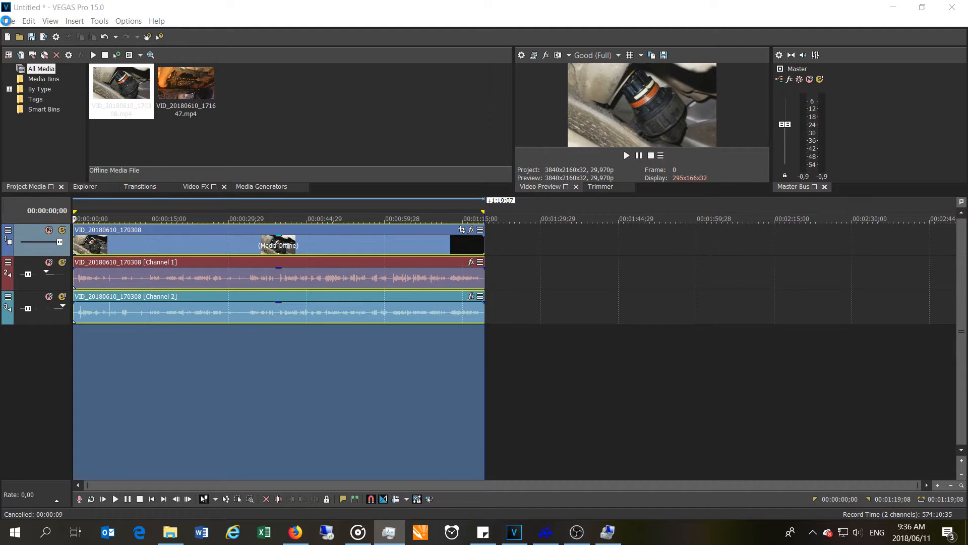
Start Render As with the MAGIX AVC/AAC MP4 Internet 4K 2160p 29.97 fps template.
left_click(10, 20)
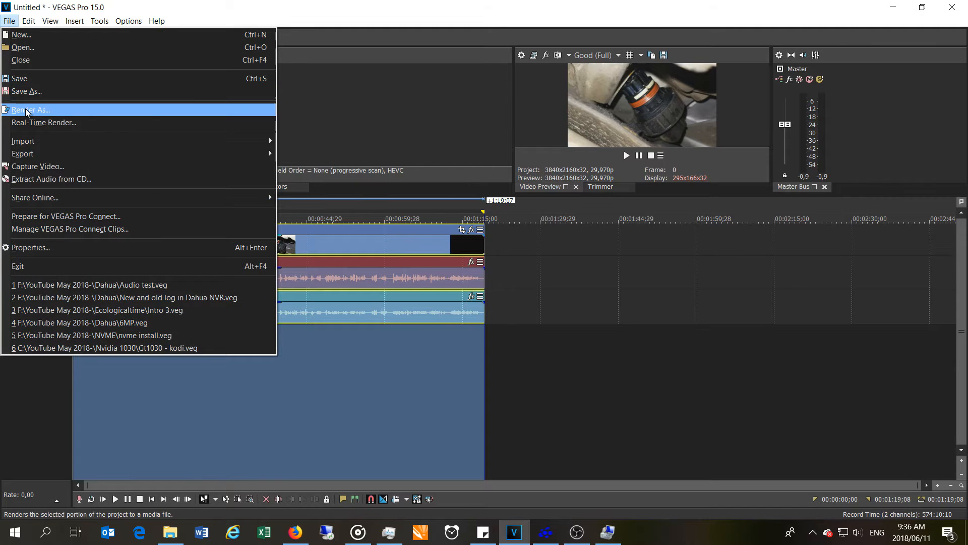
left_click(39, 109)
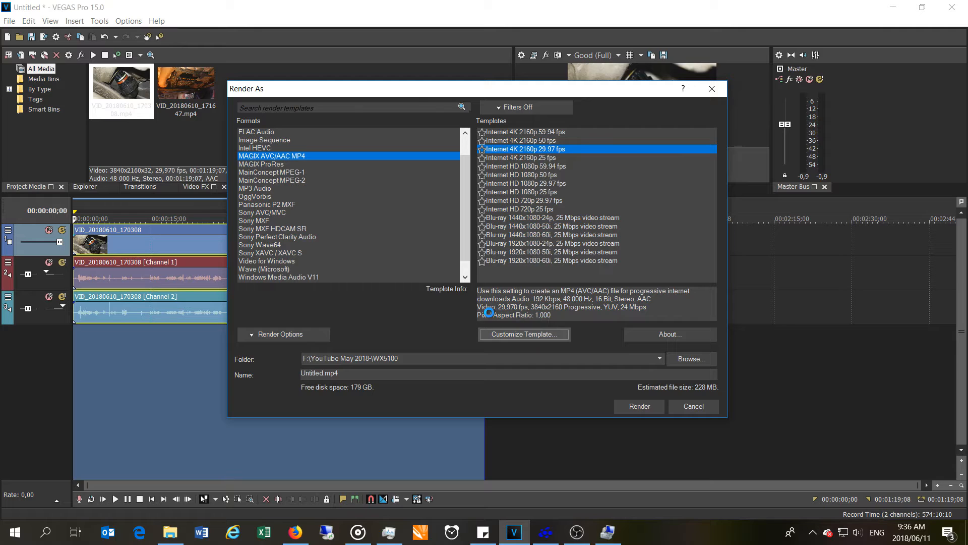
left_click(524, 334)
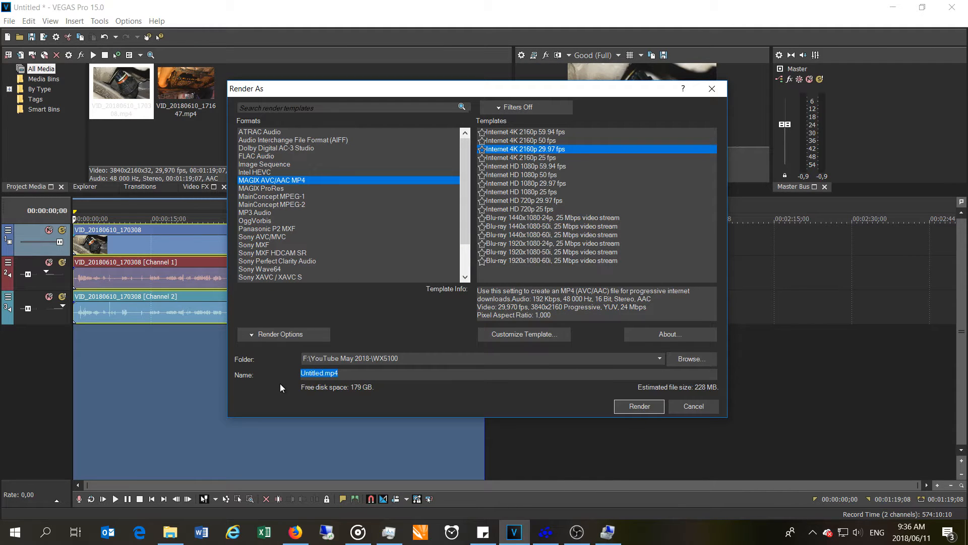
Name the output file 'render no CF both cards enabled'.
type("render")
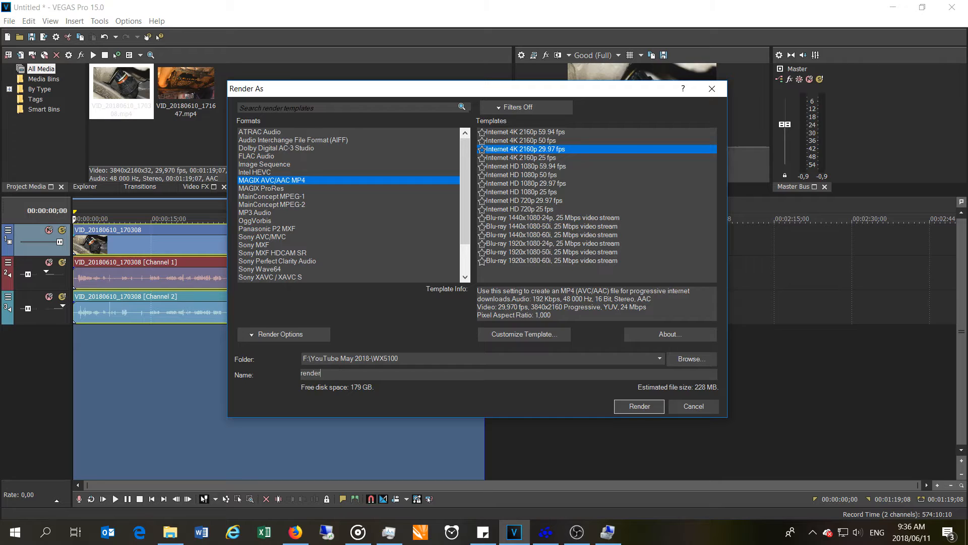
type("no CF")
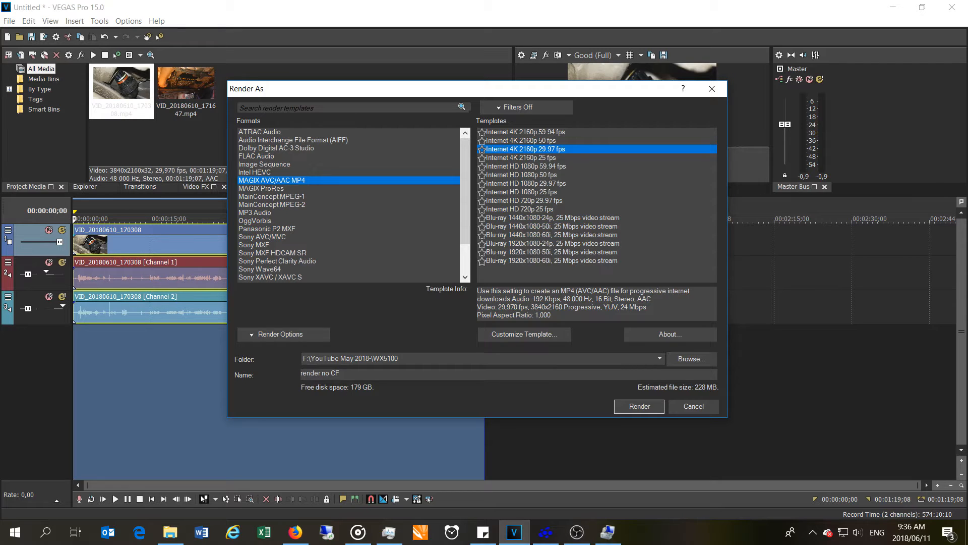
type("both cards e")
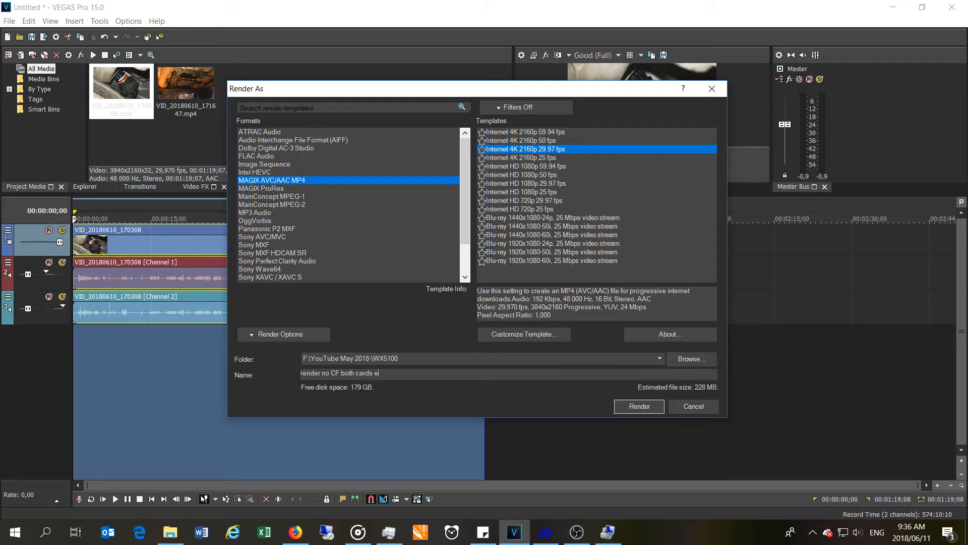
type("nabled")
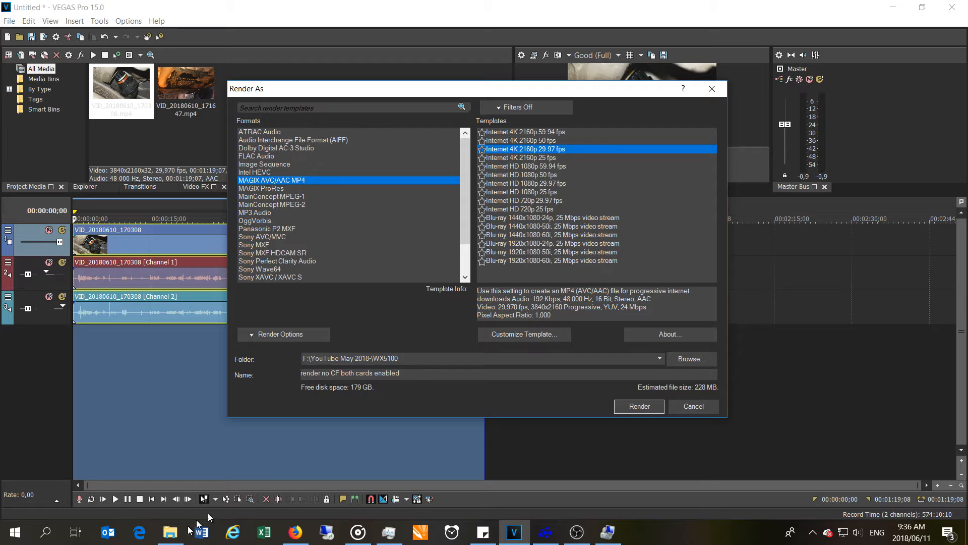
Start the 4K MP4 render and watch VEGAS Pro's GPU 0 and GPU 1 load in Task Manager.
left_click(639, 406)
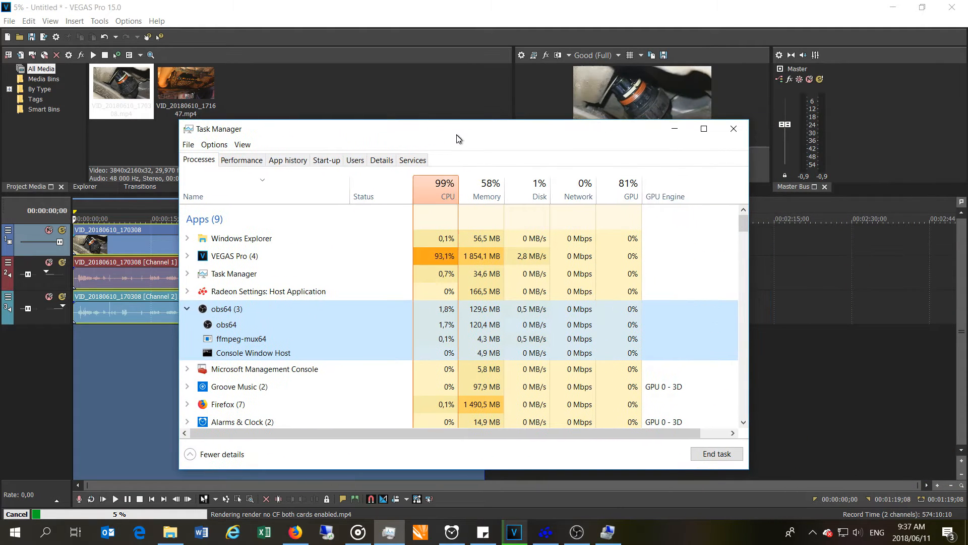
left_click(187, 256)
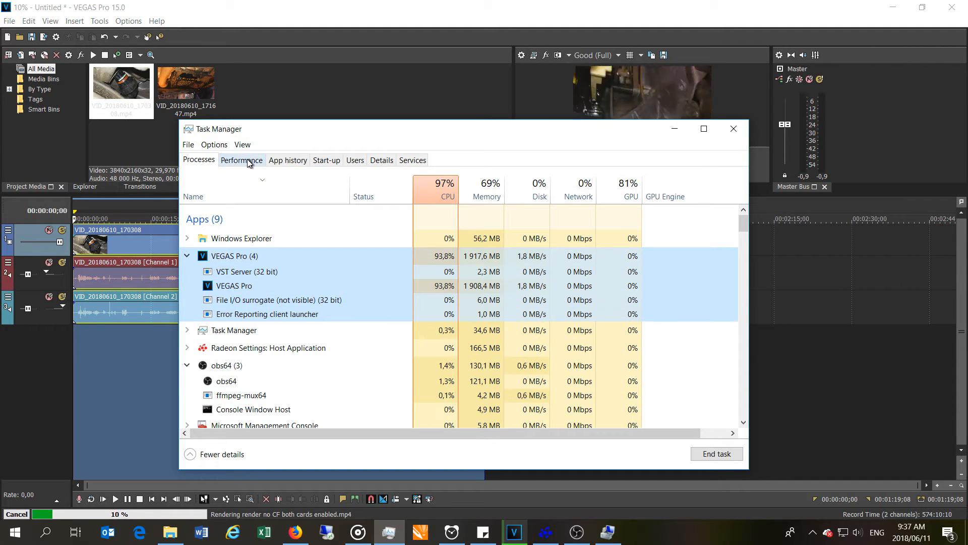
left_click(242, 160)
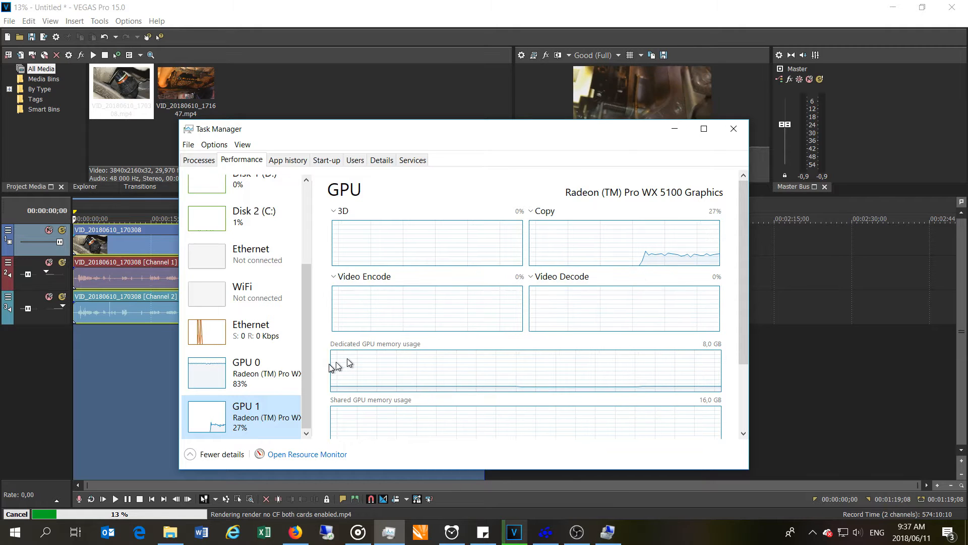
mouse_move(266, 377)
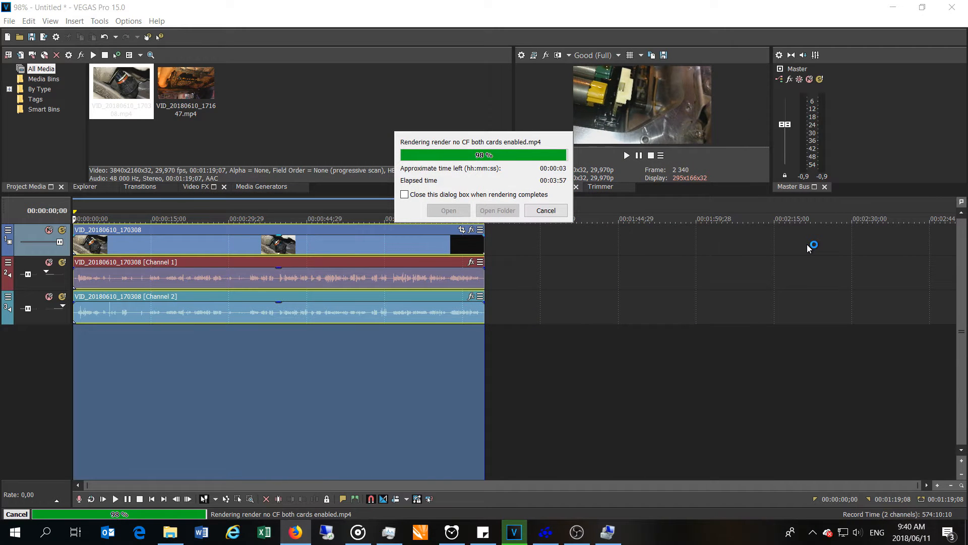
mouse_move(585, 224)
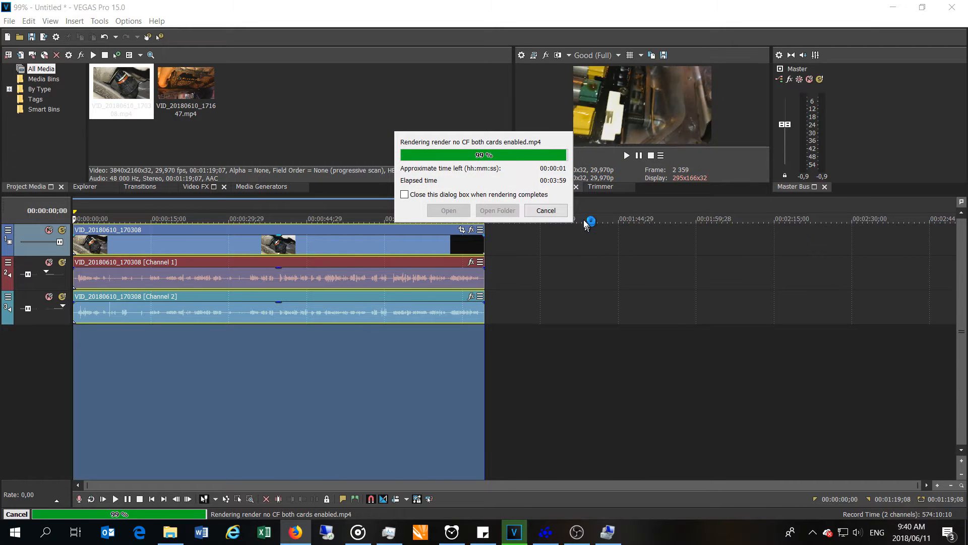
mouse_move(561, 188)
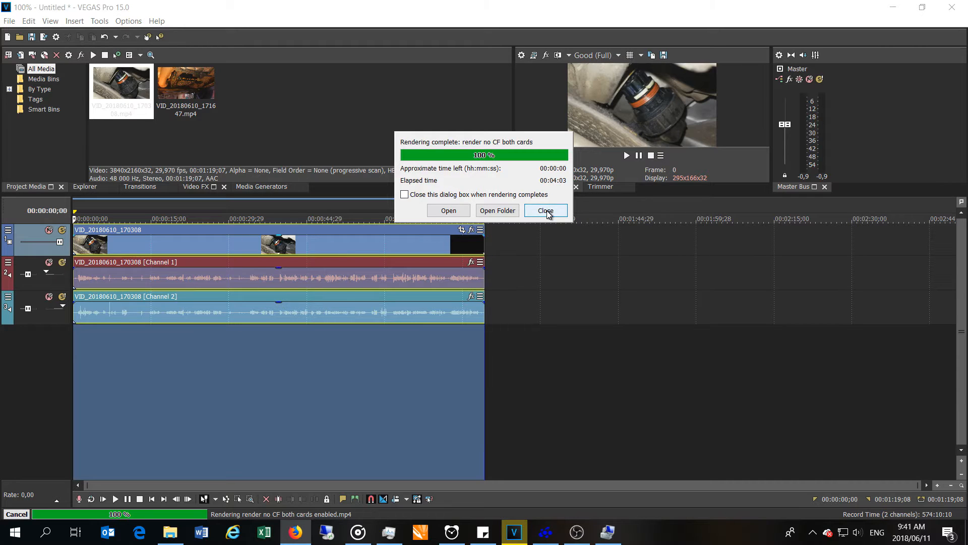
Dismiss the completed 4:03 render dialog for 'render no CF both cards enabled'.
left_click(546, 210)
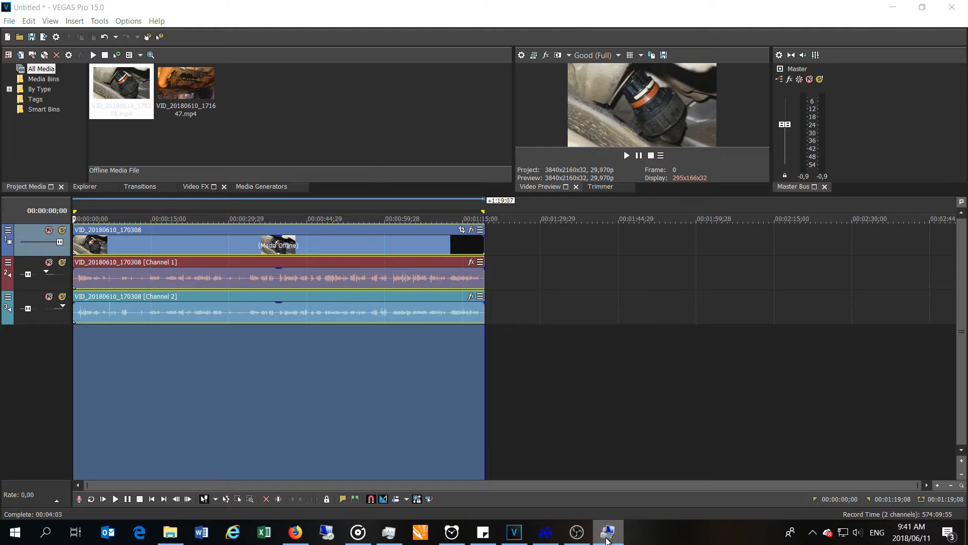
Disable the second Radeon Pro WX 5100 adapter in Device Manager.
left_click(607, 532)
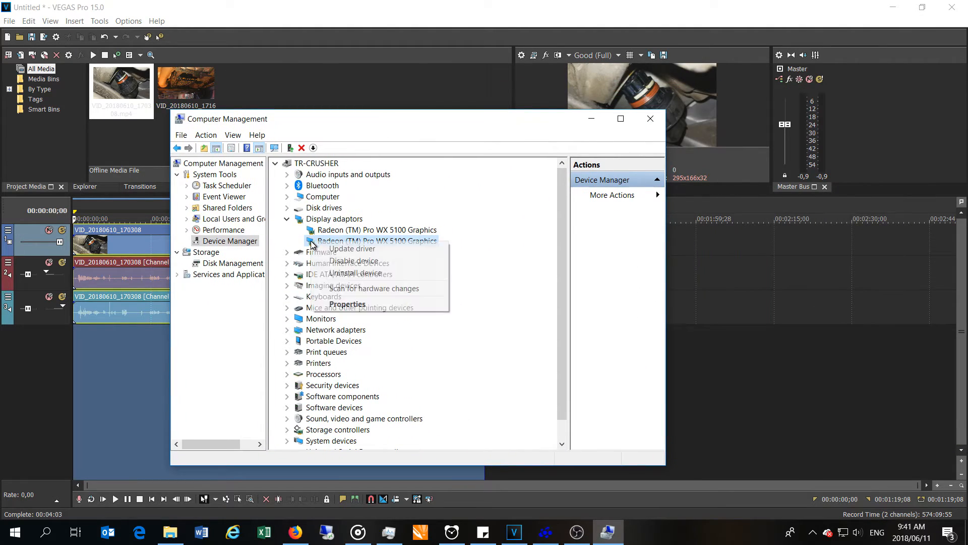
left_click(353, 260)
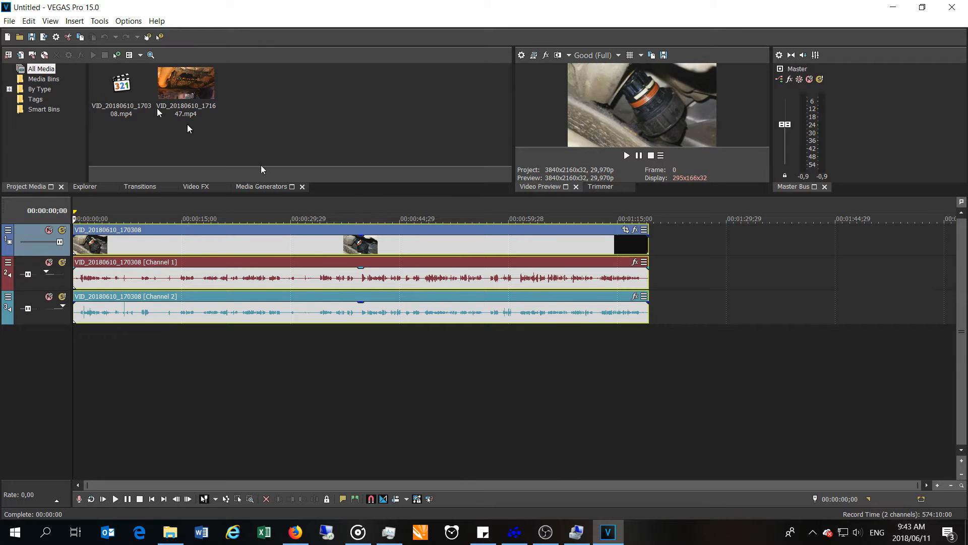
left_click(99, 21)
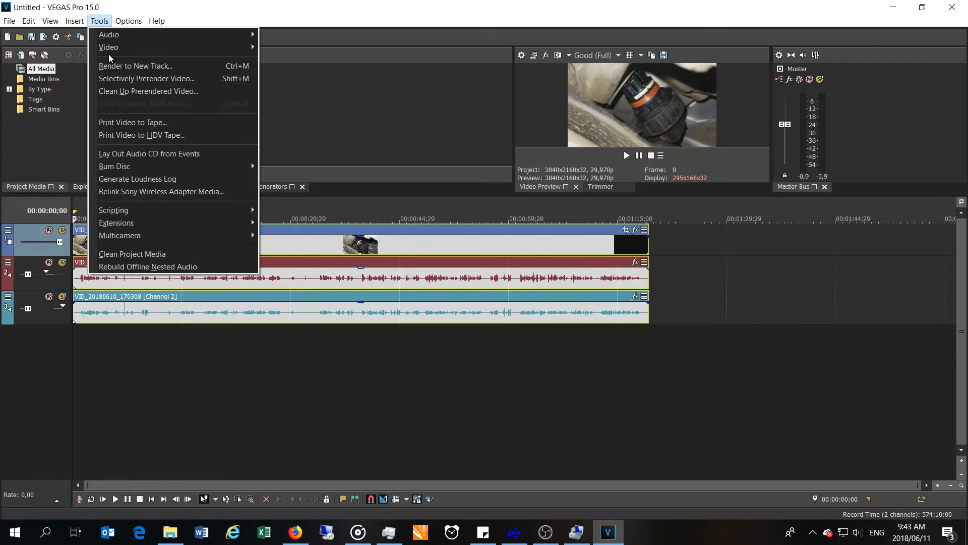
left_click(129, 21)
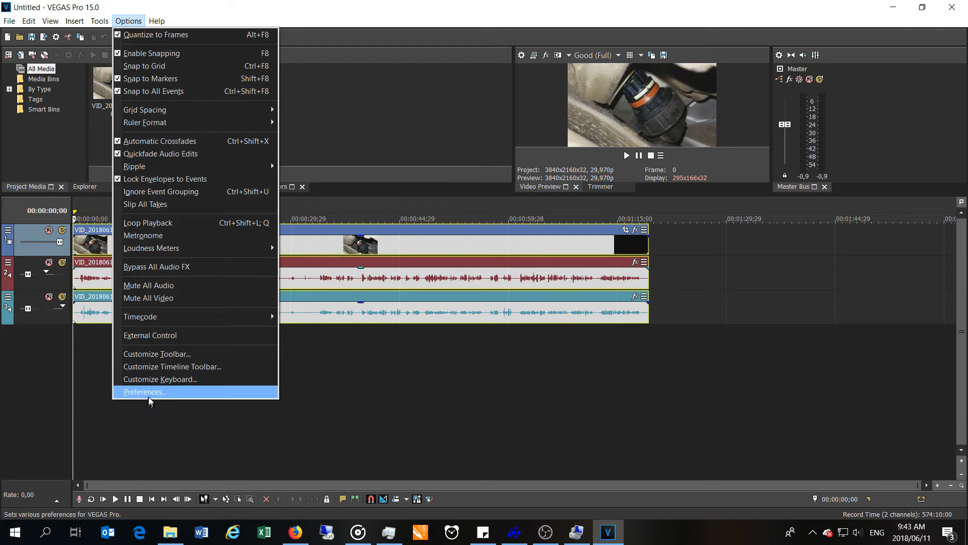
left_click(146, 392)
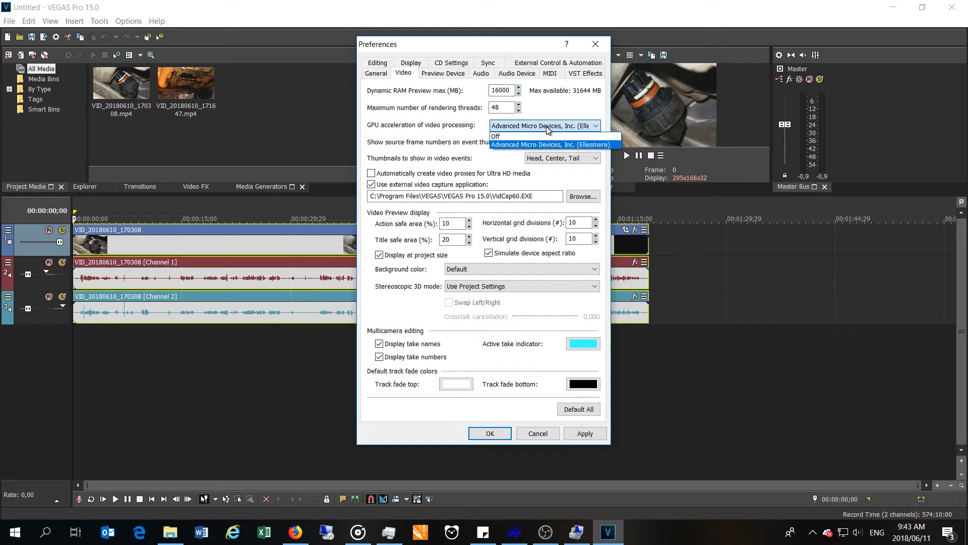
mouse_move(515, 150)
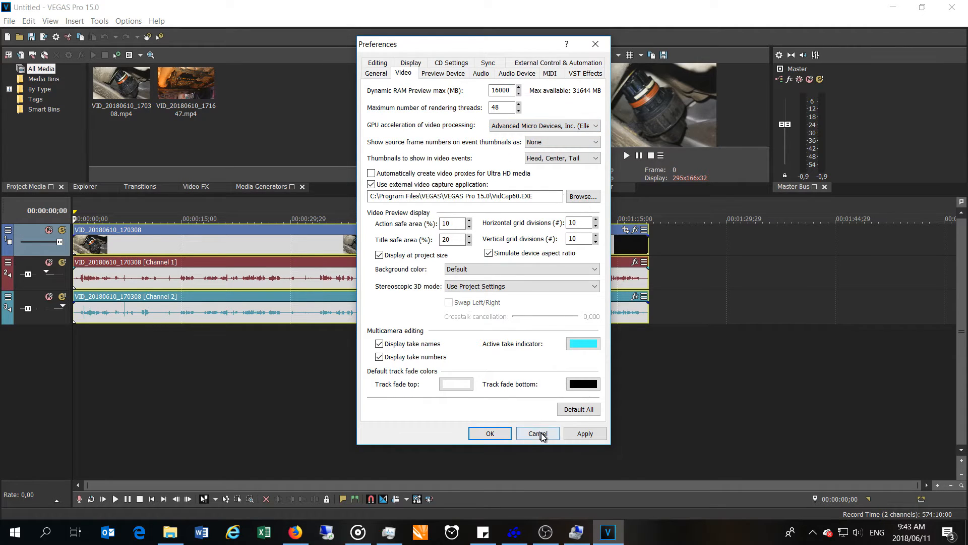
left_click(538, 434)
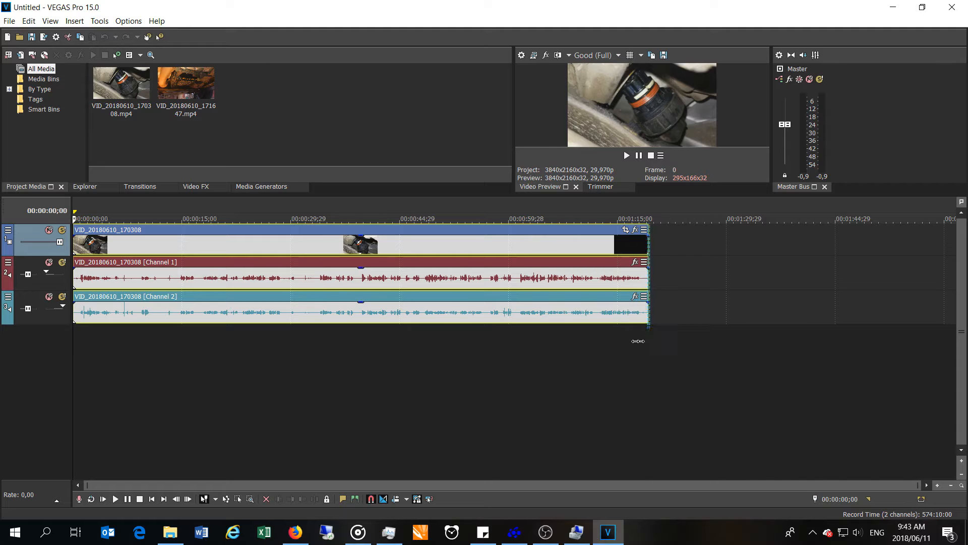
Select the full project length and start Render As, checking the MP4 template's settings.
left_click(8, 22)
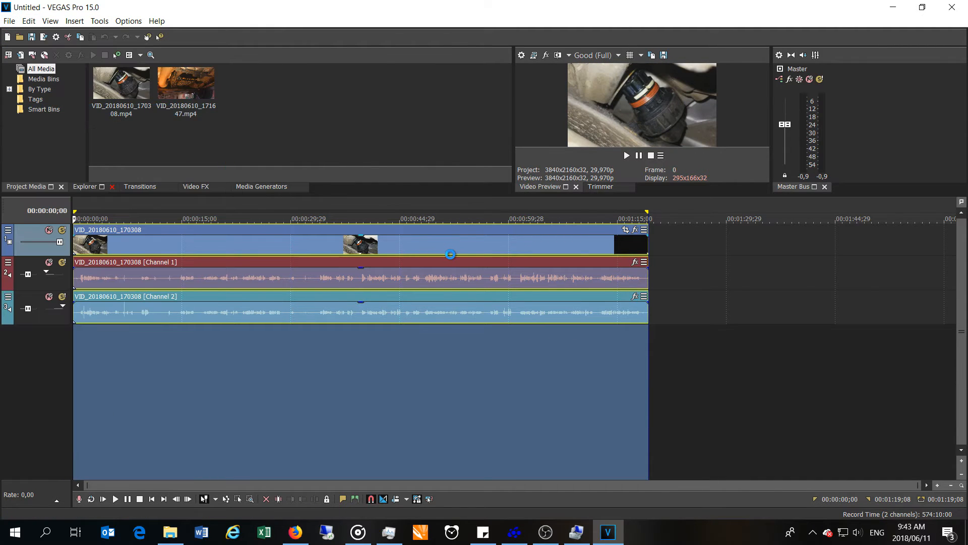
left_click(11, 21)
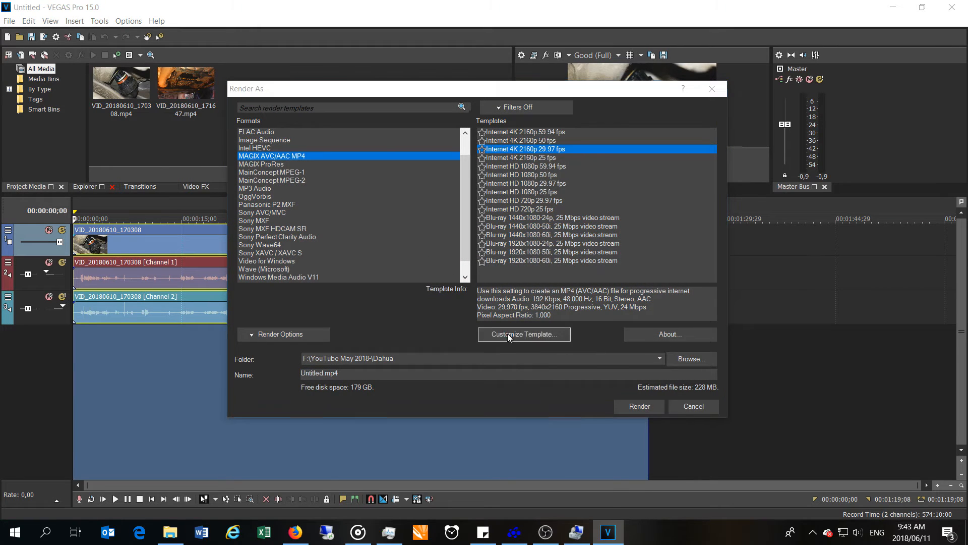
left_click(525, 334)
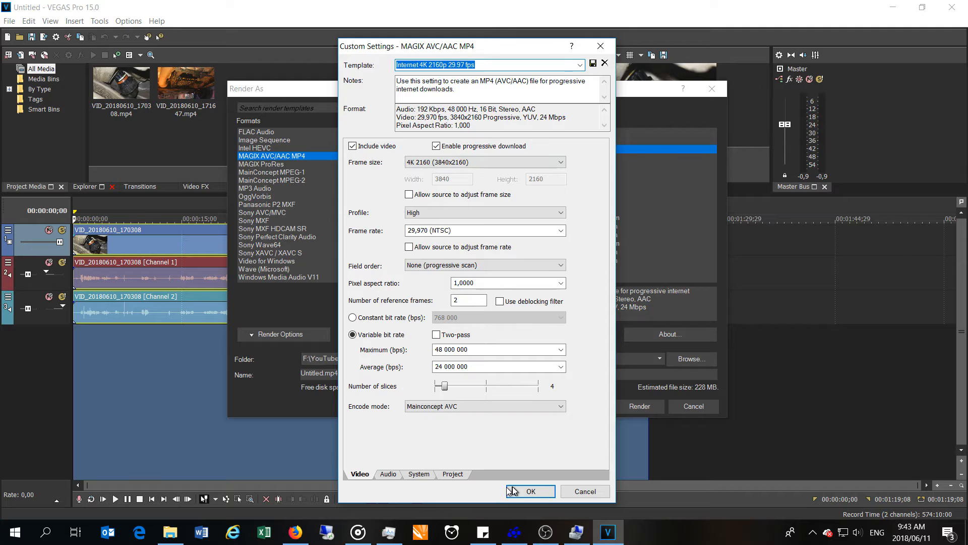
left_click(530, 491)
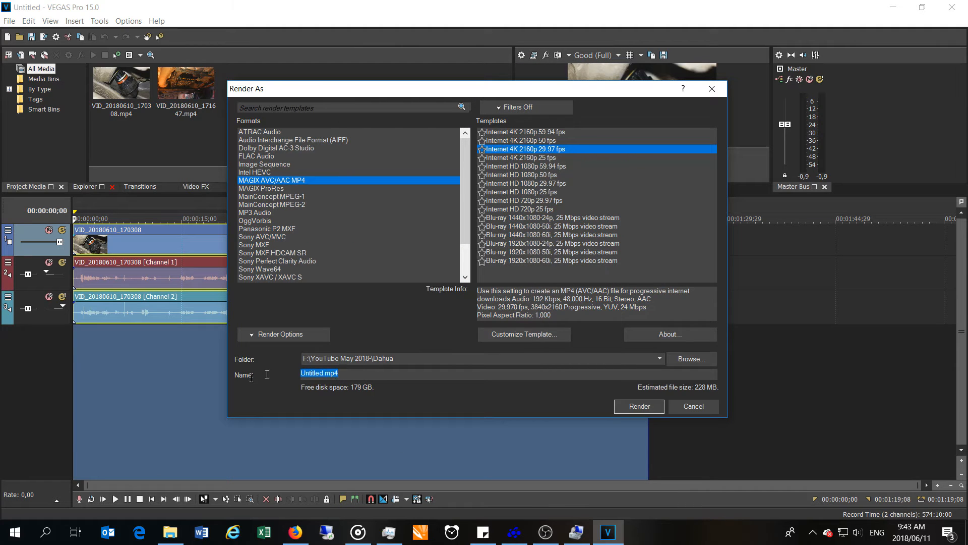
Name the render 'single card no CF' and set the WX5100 folder as destination.
type("single card no CF")
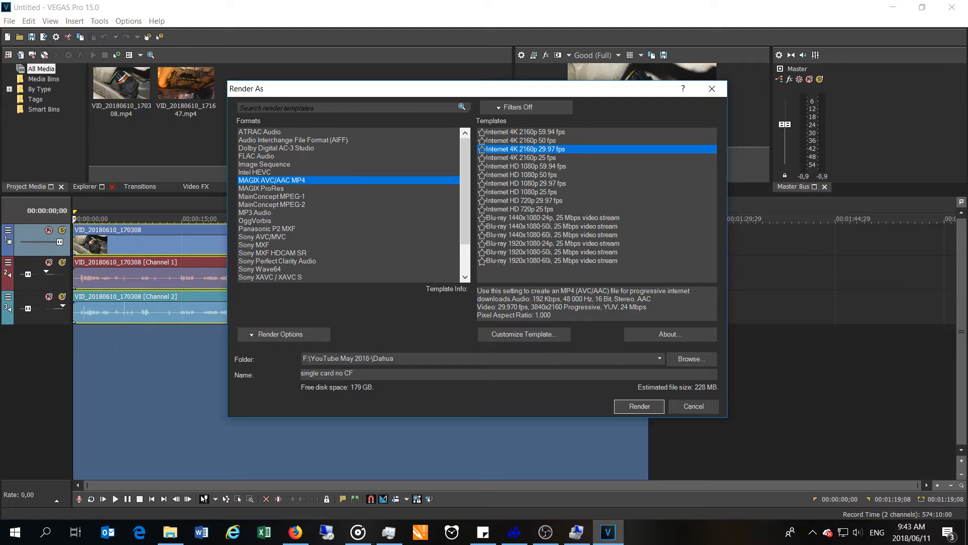
left_click(351, 373)
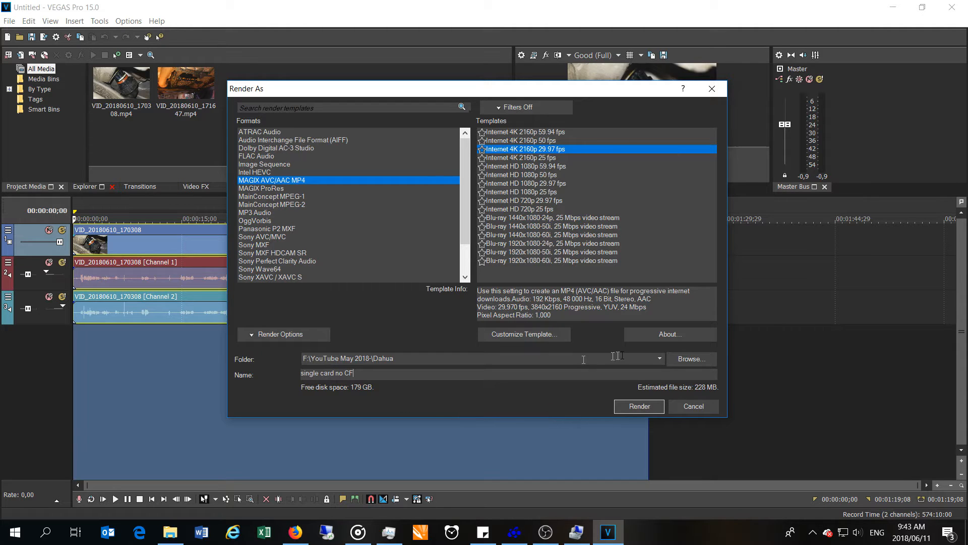
left_click(691, 359)
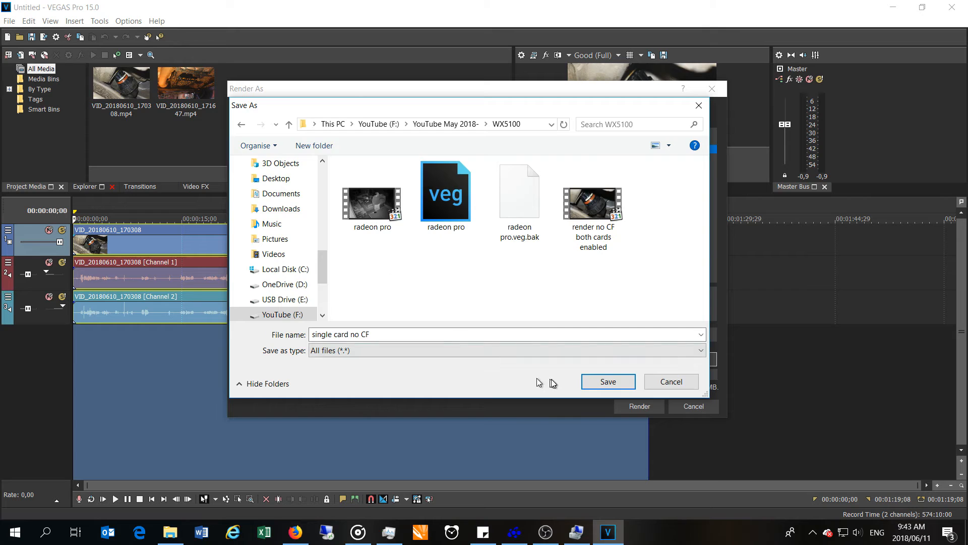
left_click(608, 382)
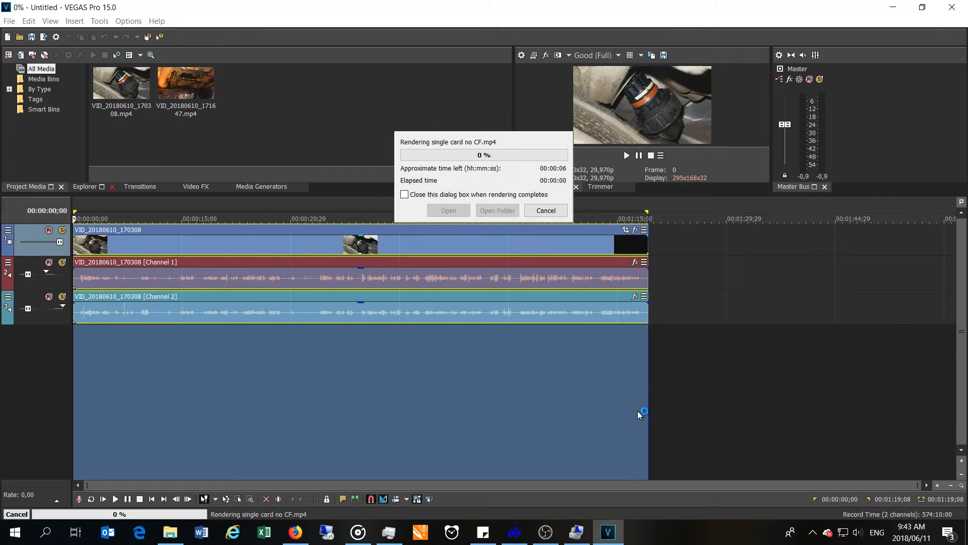
mouse_move(533, 419)
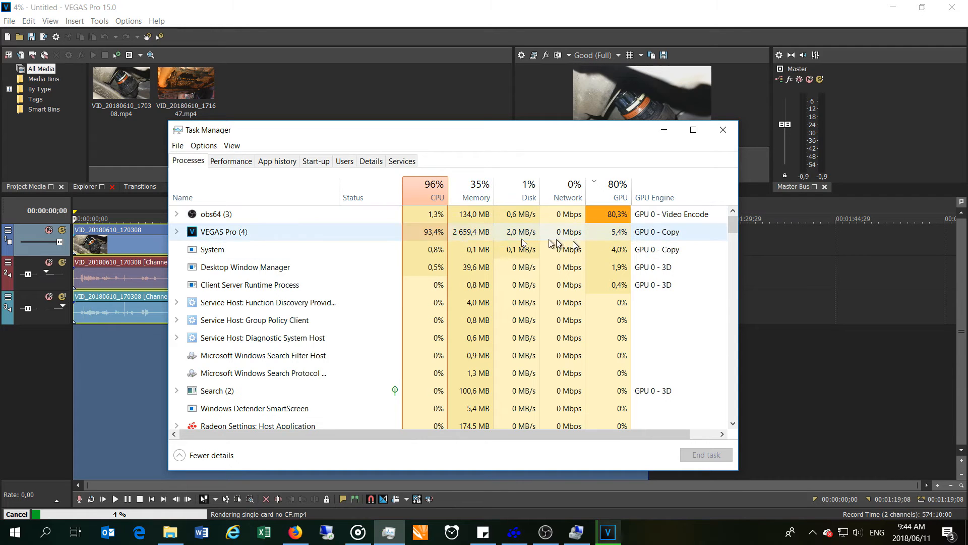
Check the GPU 0 Radeon Pro WX 5100 usage graphs during the single-card render.
left_click(230, 161)
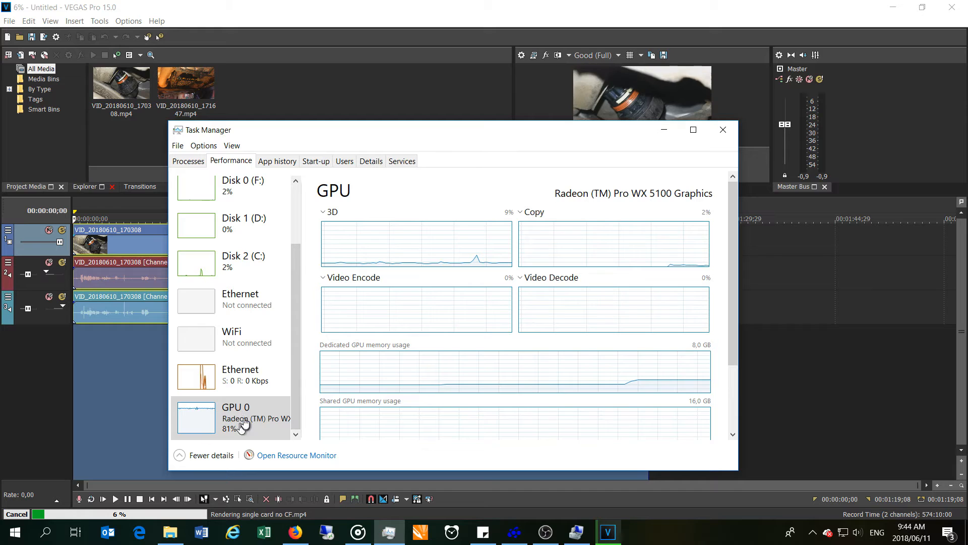
mouse_move(221, 420)
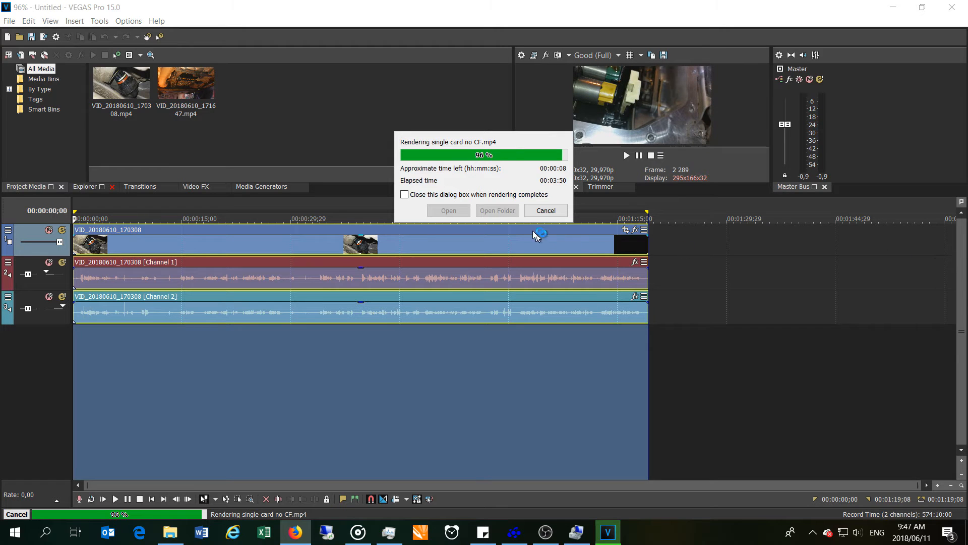
mouse_move(505, 204)
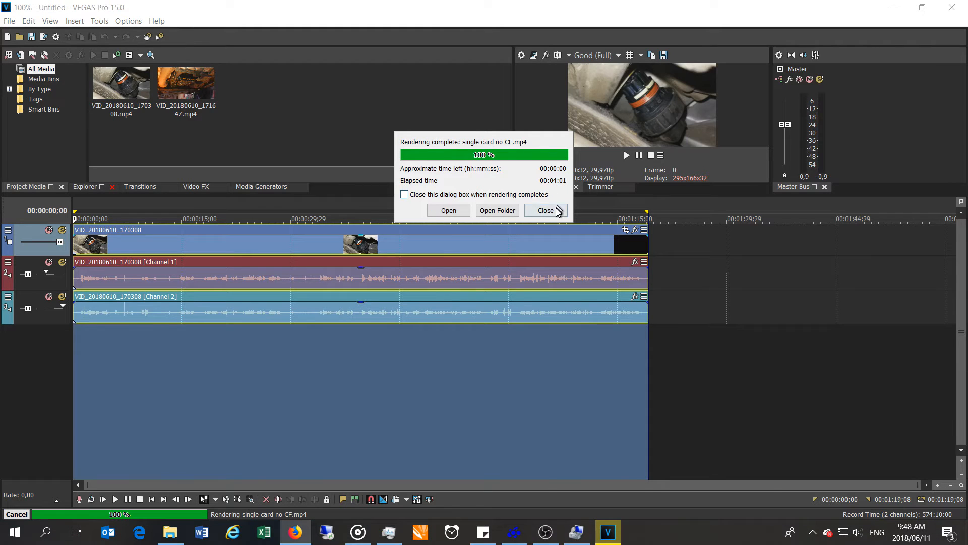
Dismiss the completed 4:01 render notice for 'single card no CF.mp4'.
left_click(546, 210)
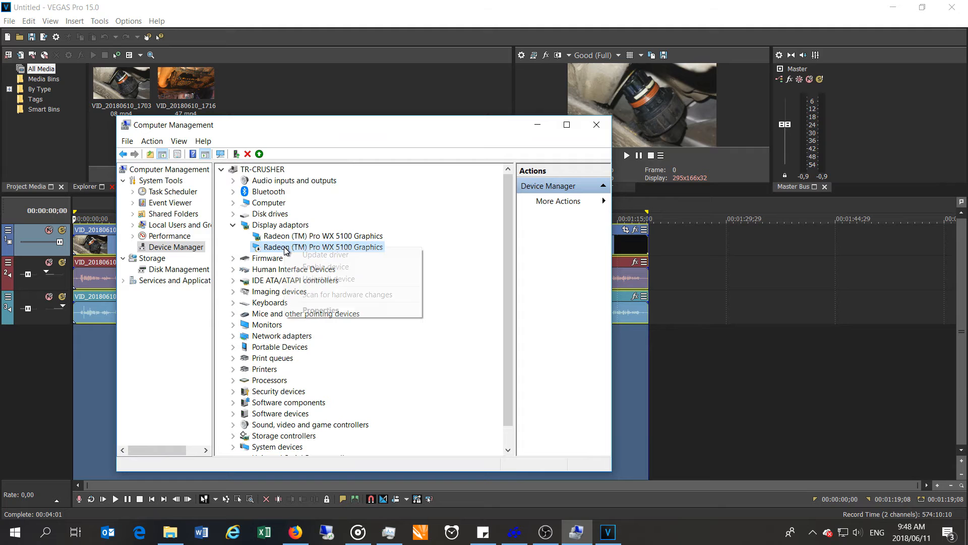
Enable the second Radeon Pro WX 5100 card, close Computer Management and bring up Task Manager.
left_click(598, 125)
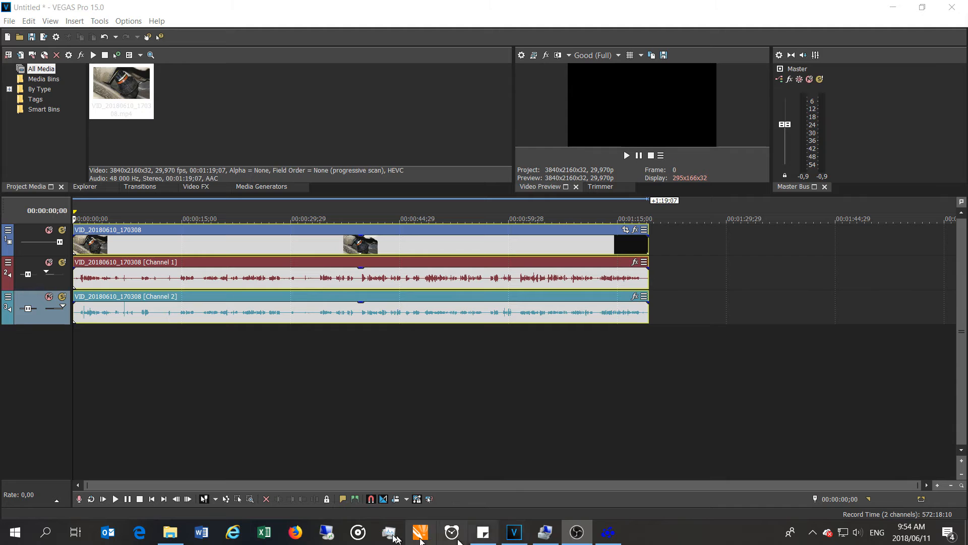
left_click(388, 532)
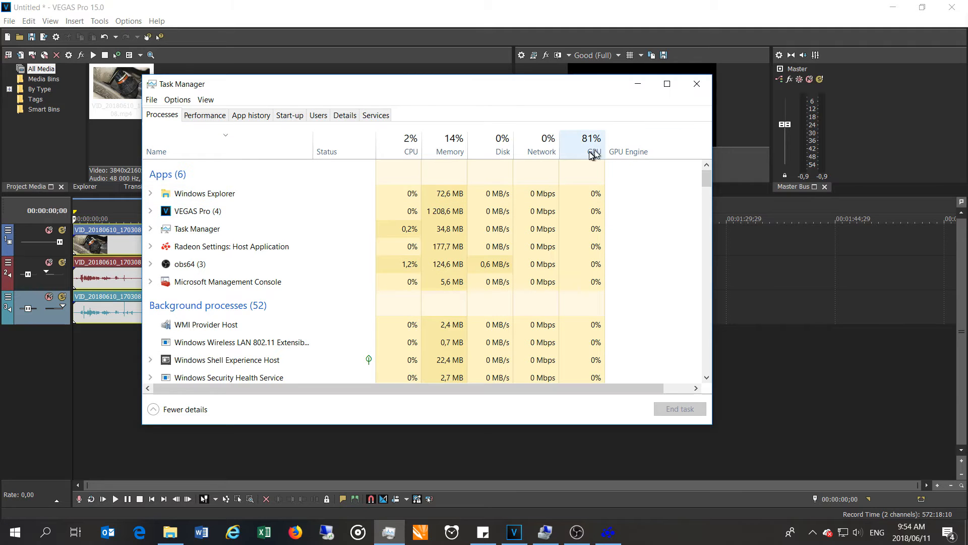
Check GPU 0 and GPU 1 (Link 0) in Task Manager, then confirm AMD CrossFire is On in Radeon Settings.
left_click(204, 115)
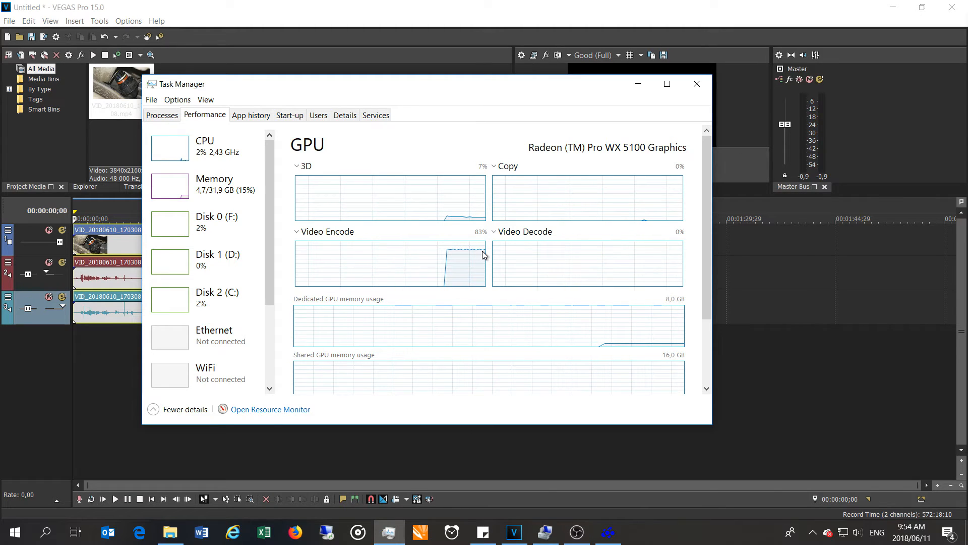
scroll("down", 3)
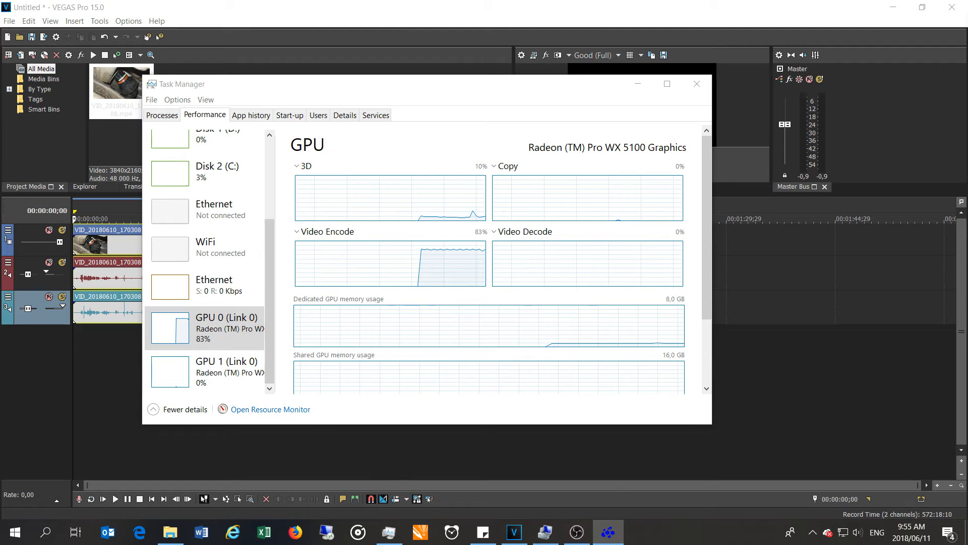
left_click(608, 531)
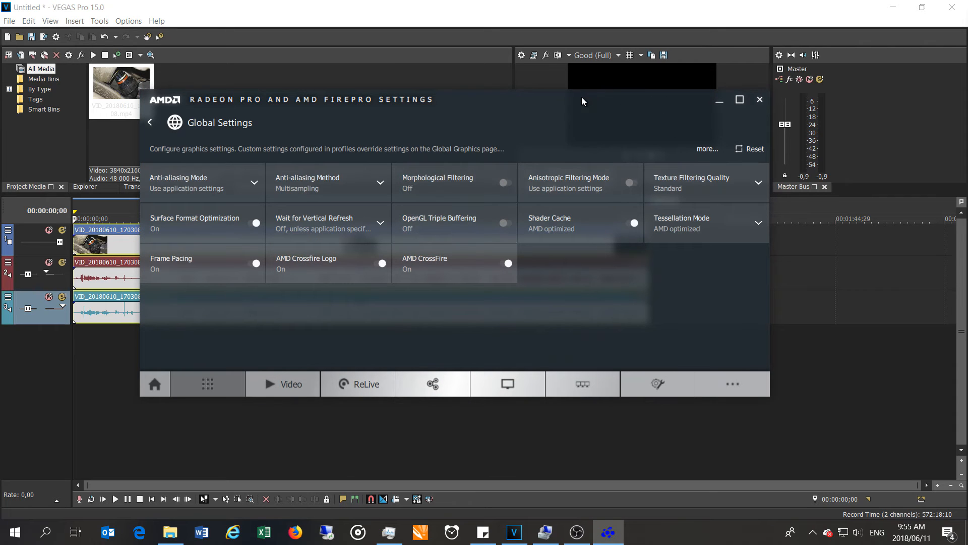
left_click(759, 99)
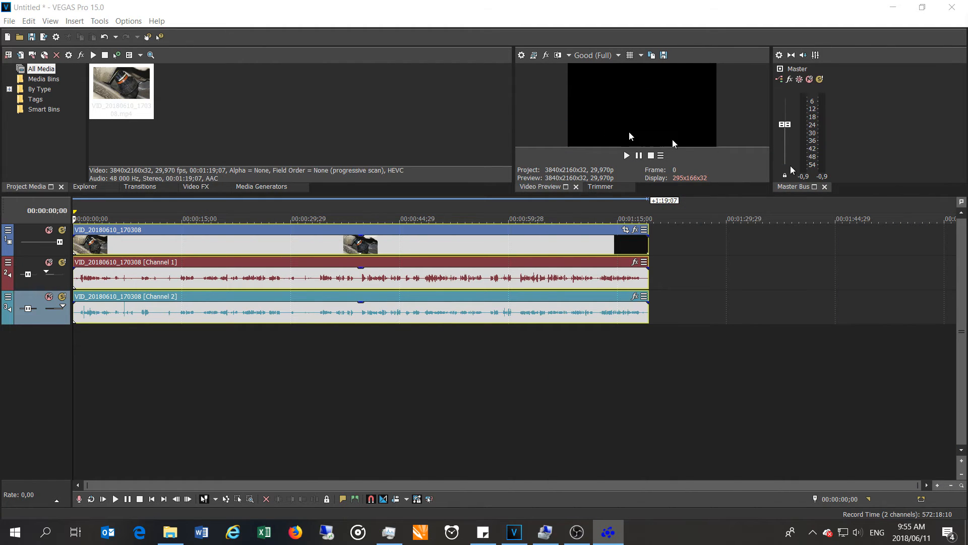
Set GPU acceleration of video processing to the second AMD Ellesmere device and confirm.
left_click(128, 21)
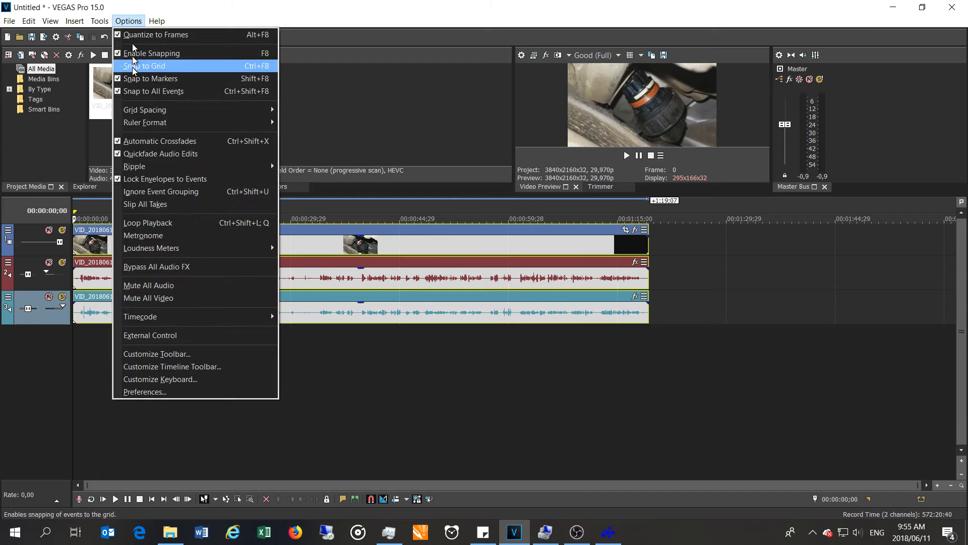
left_click(145, 391)
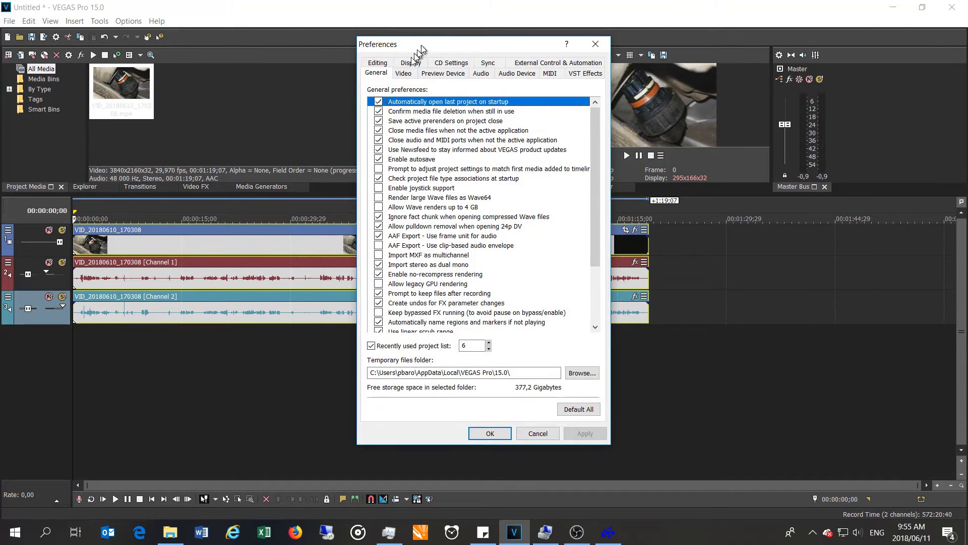
left_click(403, 73)
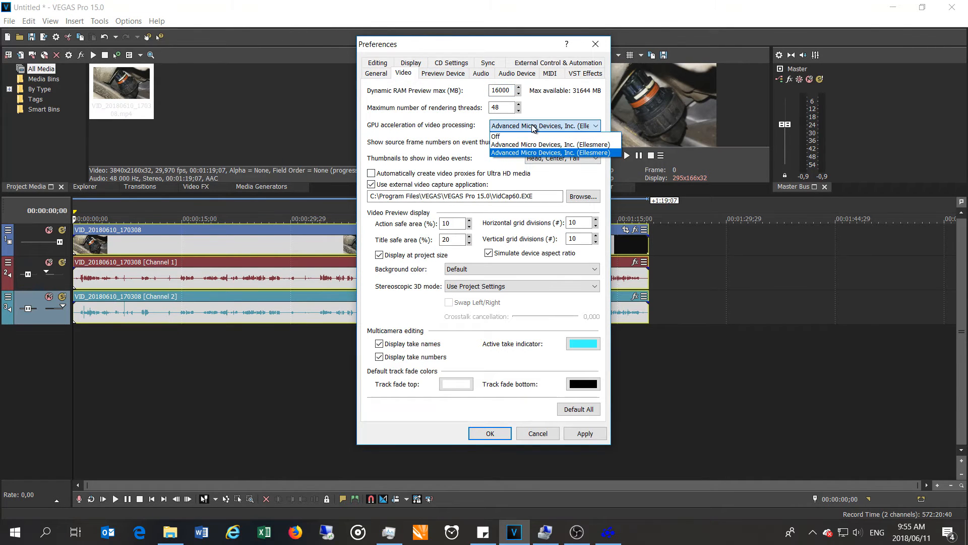
mouse_move(531, 145)
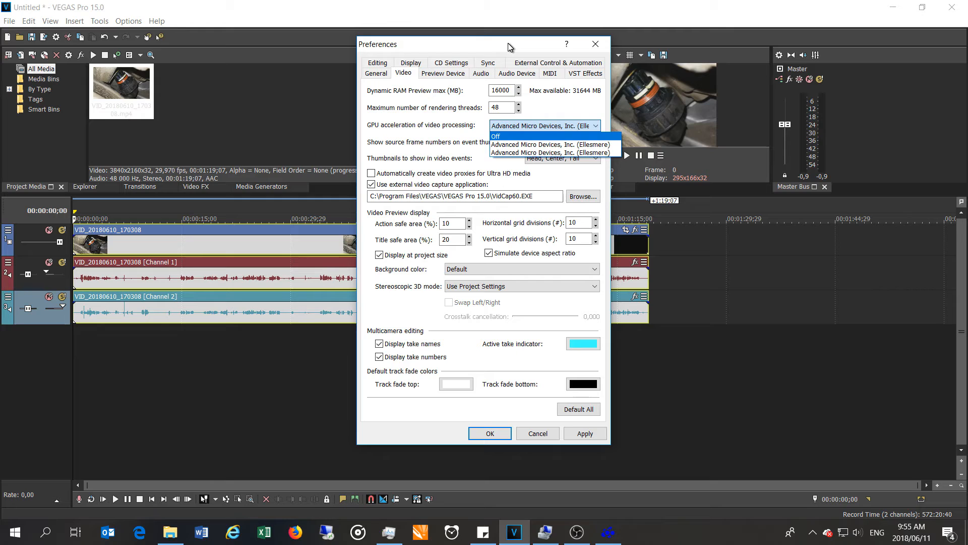
left_click(545, 141)
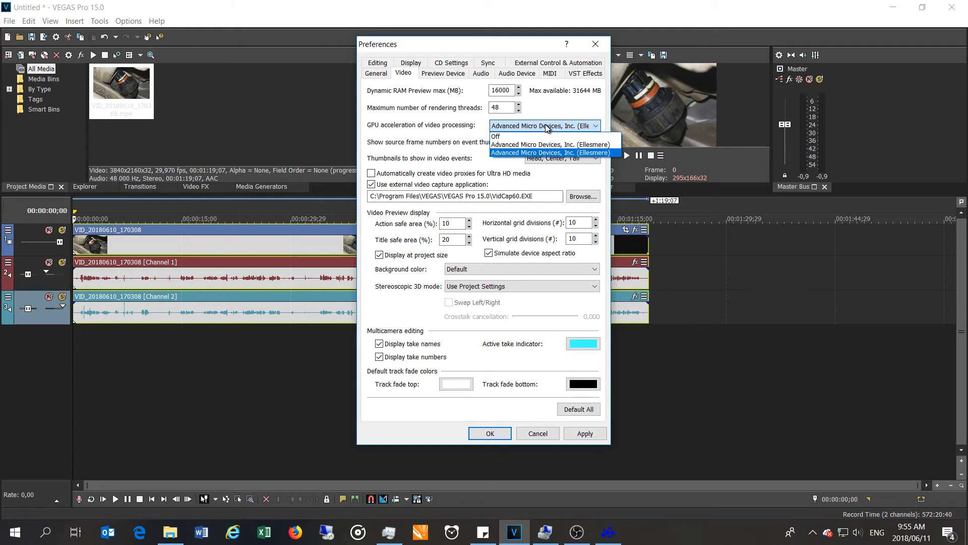
mouse_move(531, 145)
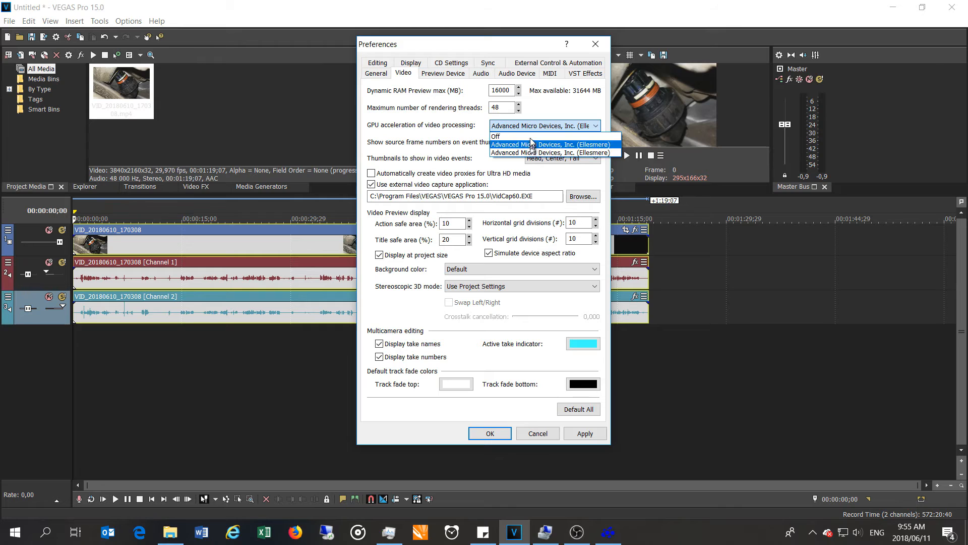
mouse_move(525, 154)
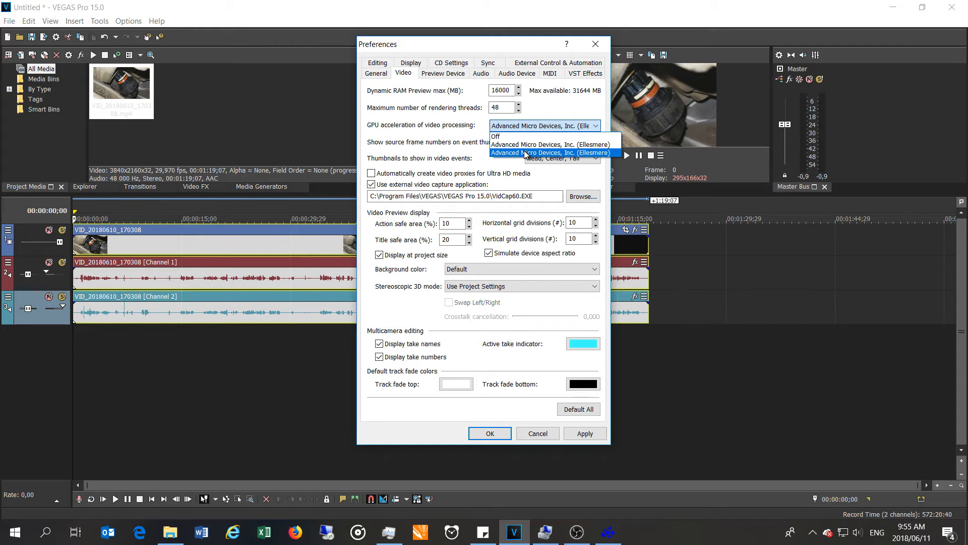
left_click(553, 152)
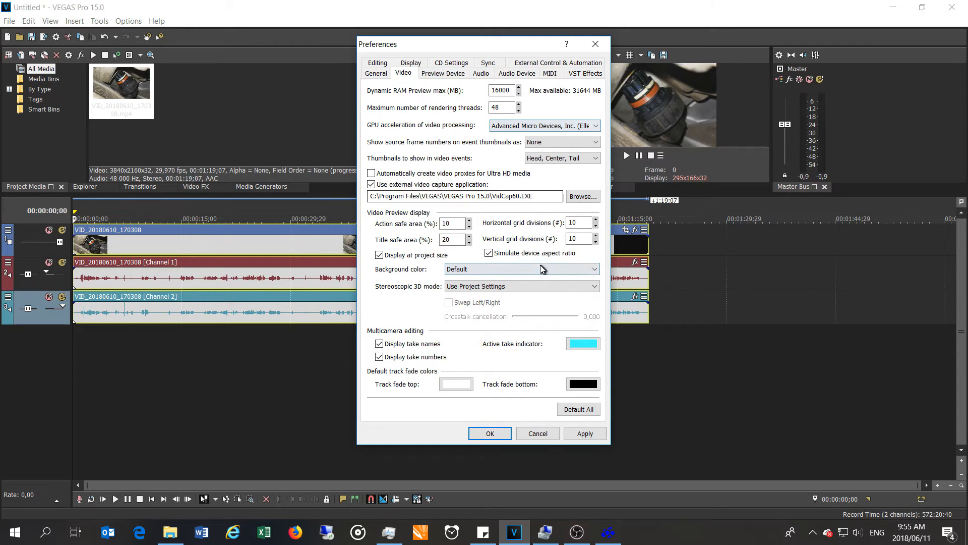
left_click(491, 434)
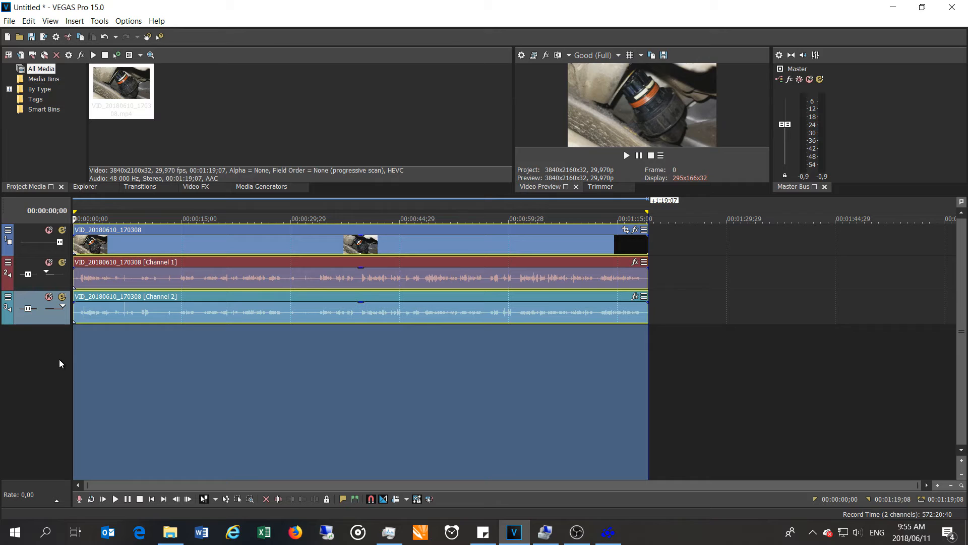
left_click(10, 22)
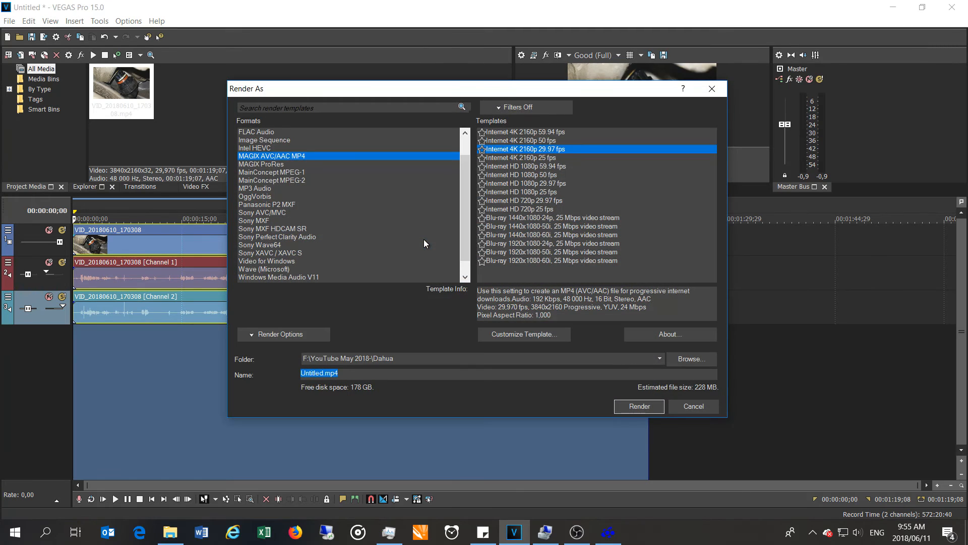
mouse_move(451, 257)
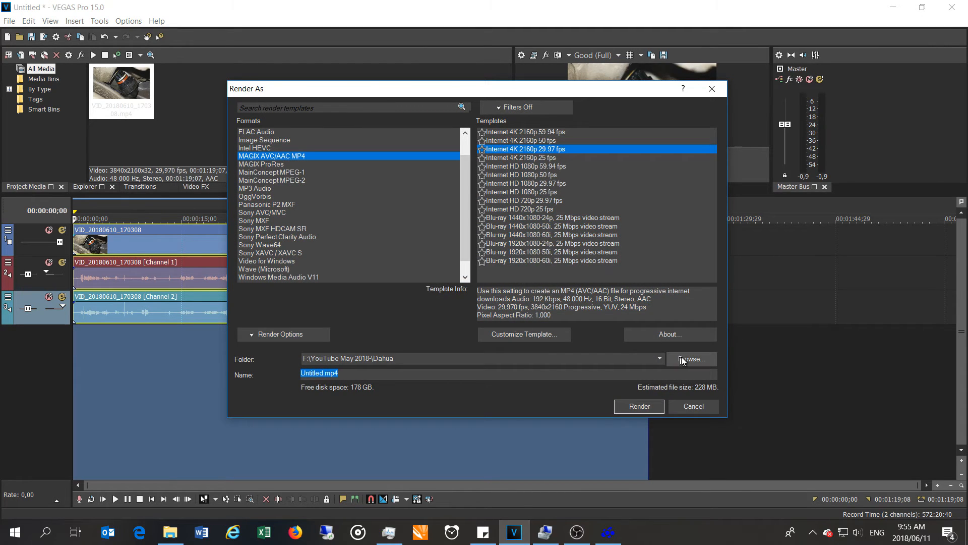
mouse_move(406, 393)
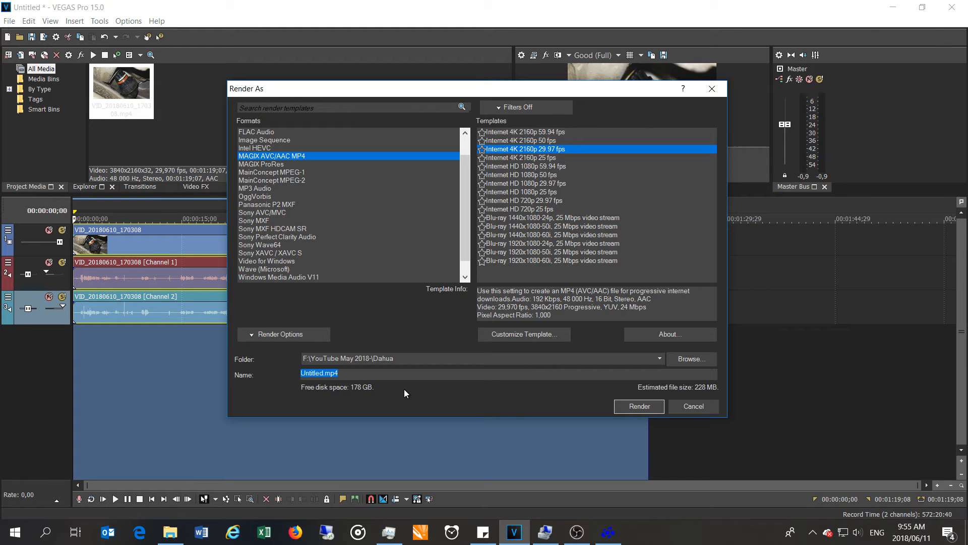
Save the 4K 29.97 fps MP4 render as CF bottom card in the WX5100 folder and start rendering.
left_click(691, 360)
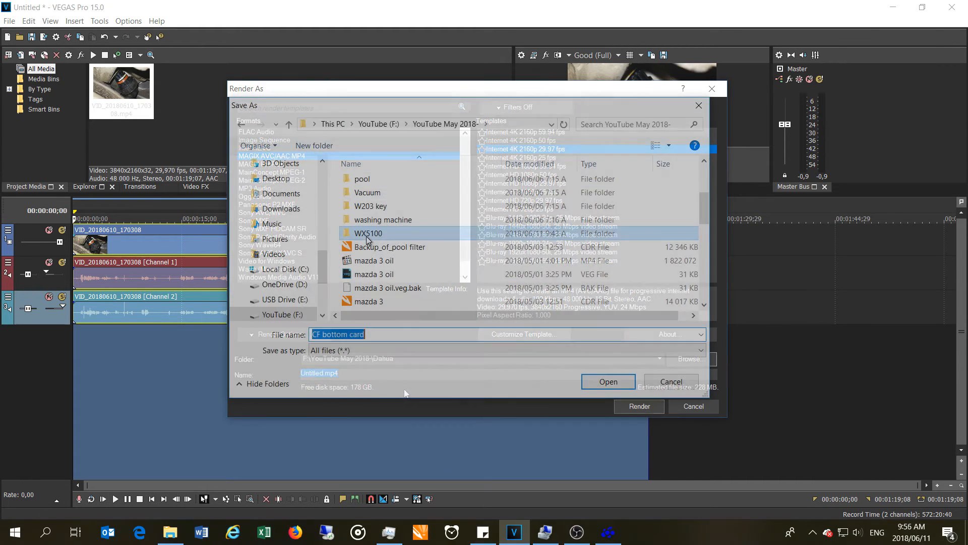
left_click(609, 381)
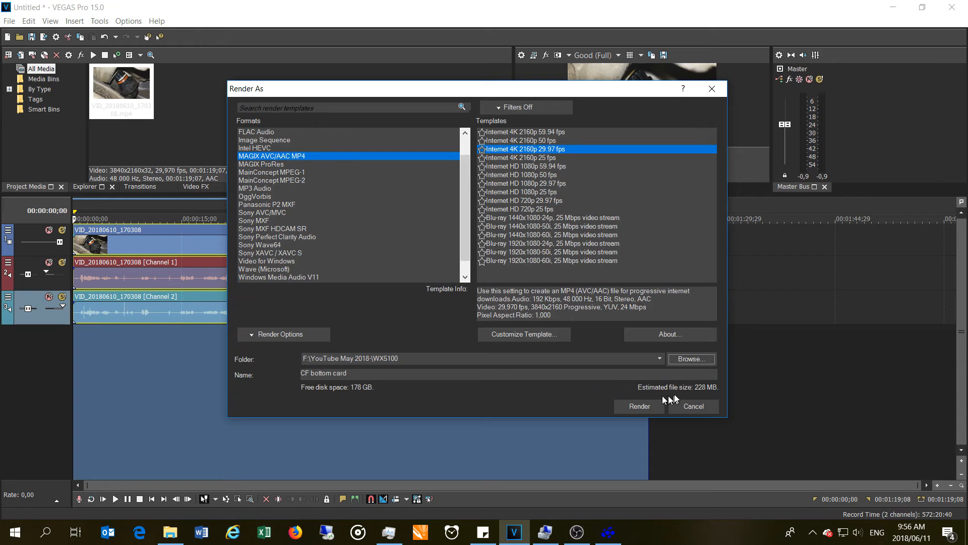
left_click(640, 405)
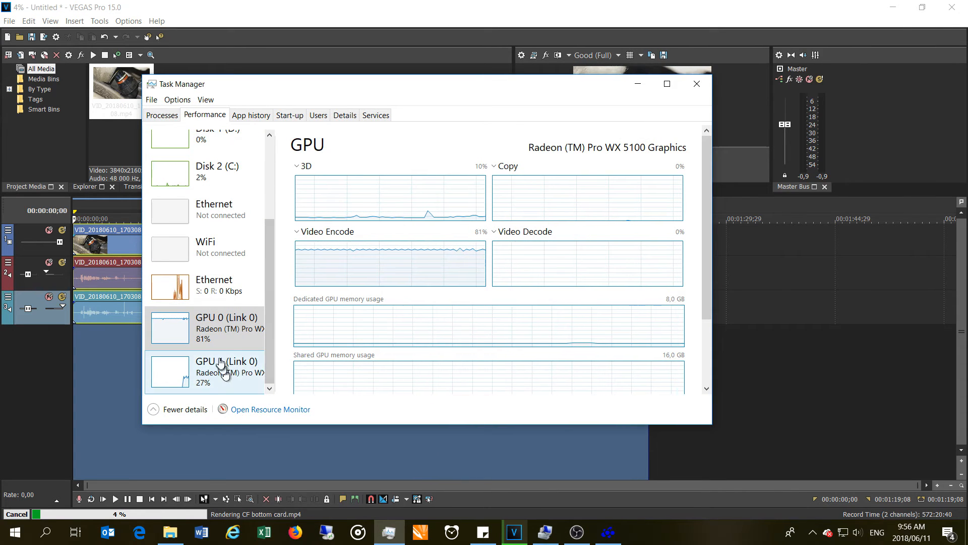
mouse_move(224, 390)
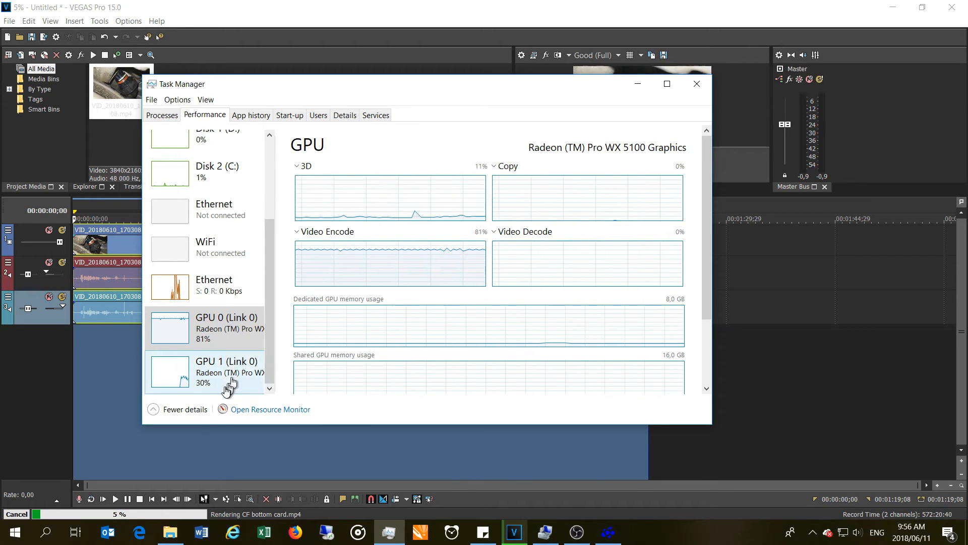
Watch the second GPU's usage during the render, then dismiss the CF bottom card completion summary.
left_click(161, 115)
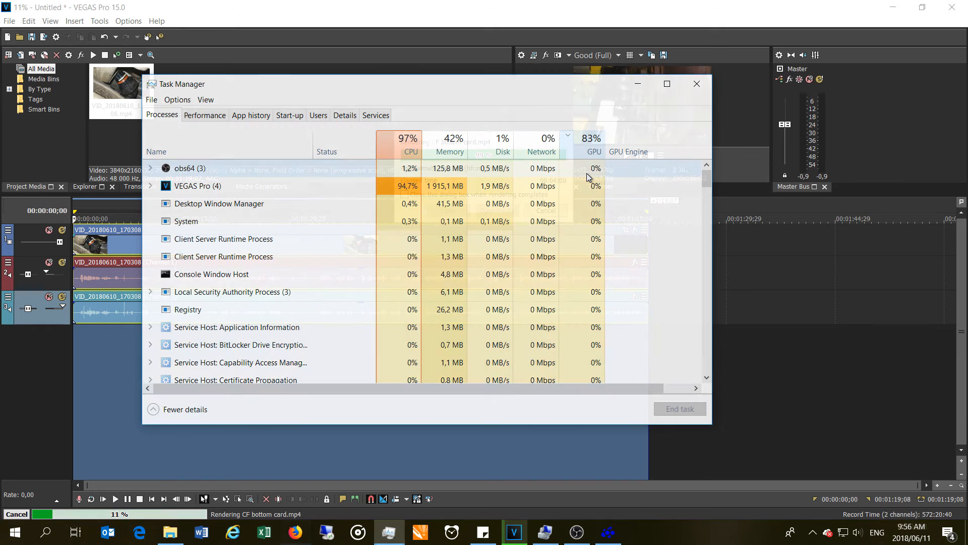
left_click(697, 83)
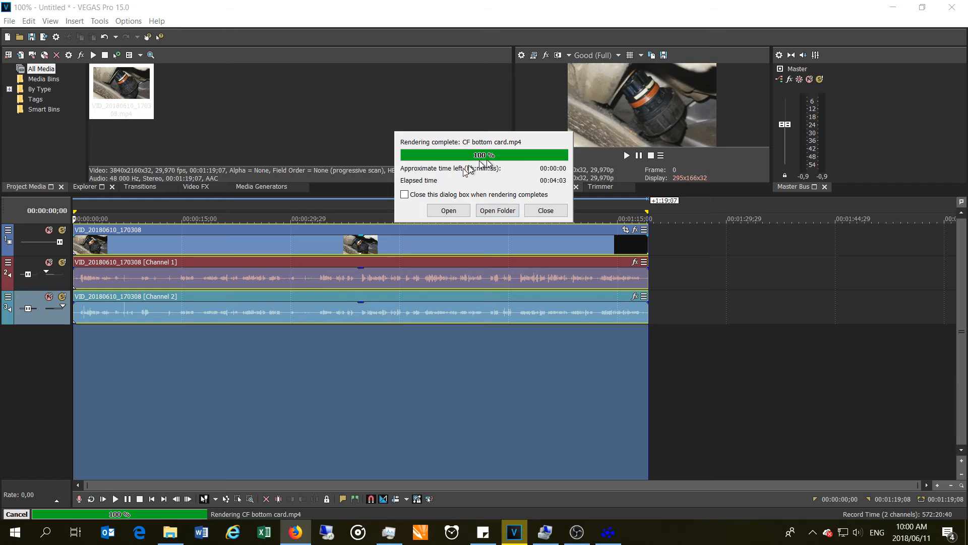
mouse_move(480, 182)
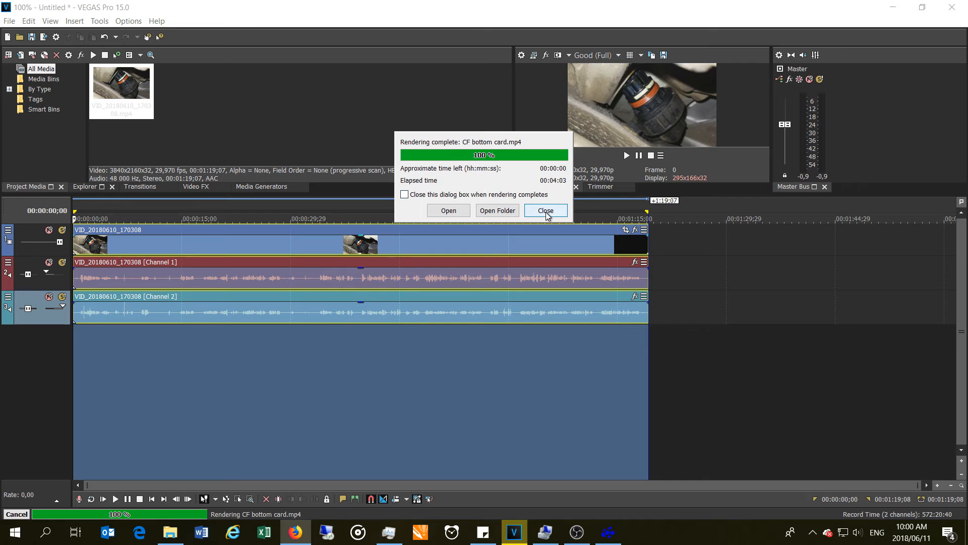
left_click(546, 209)
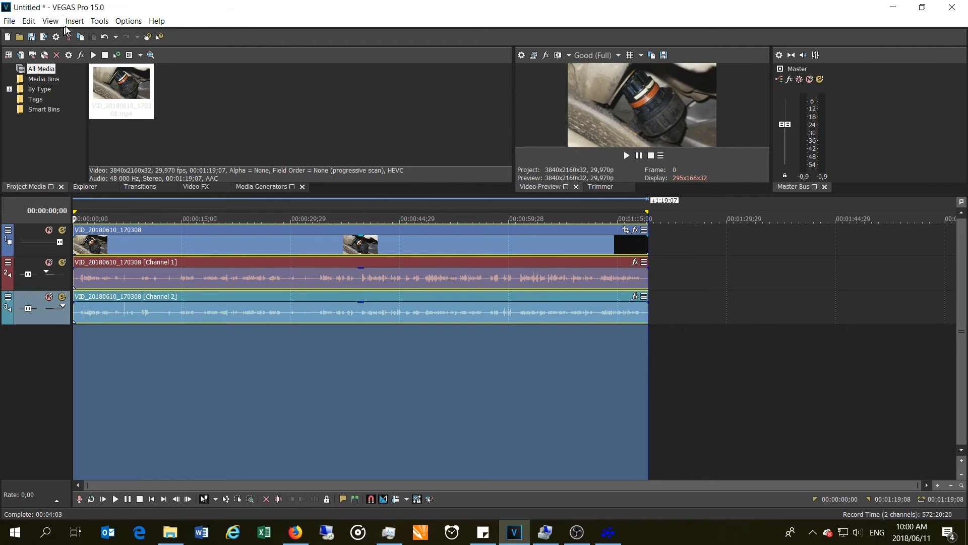
Choose an AMD device for video GPU acceleration in Preferences and confirm.
left_click(99, 20)
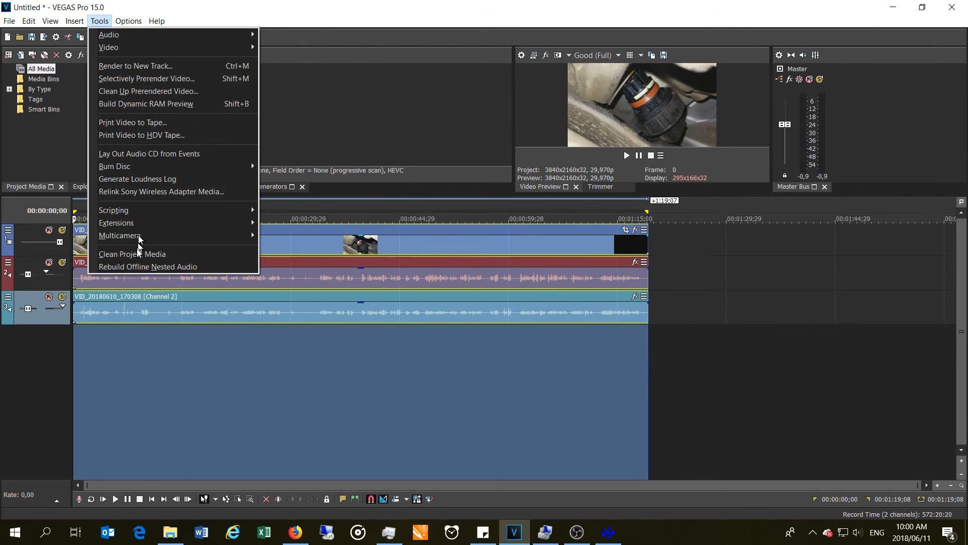
left_click(131, 21)
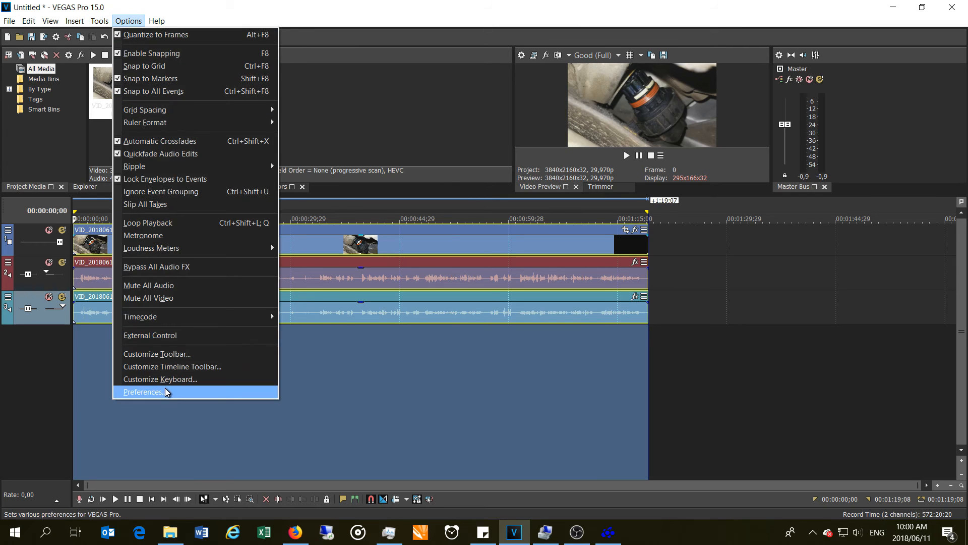
left_click(143, 391)
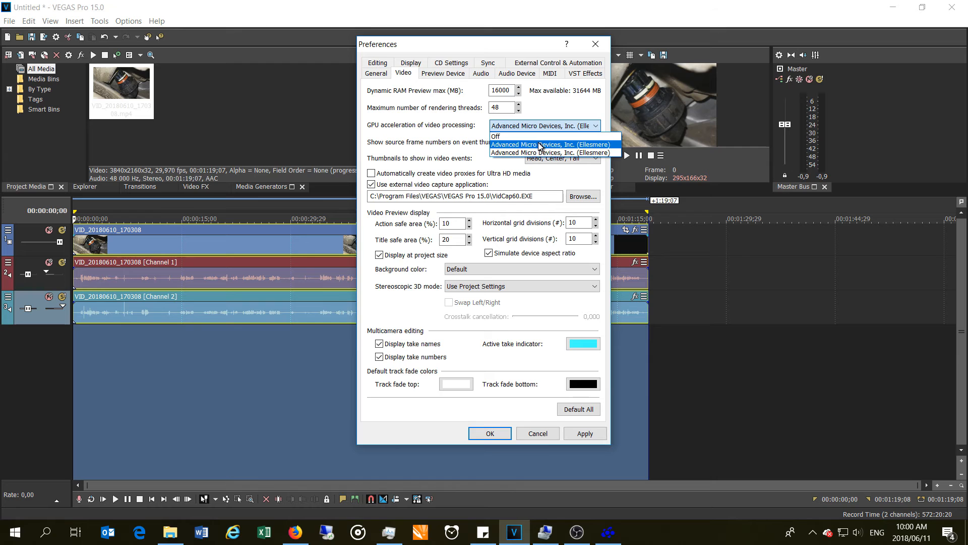
left_click(490, 434)
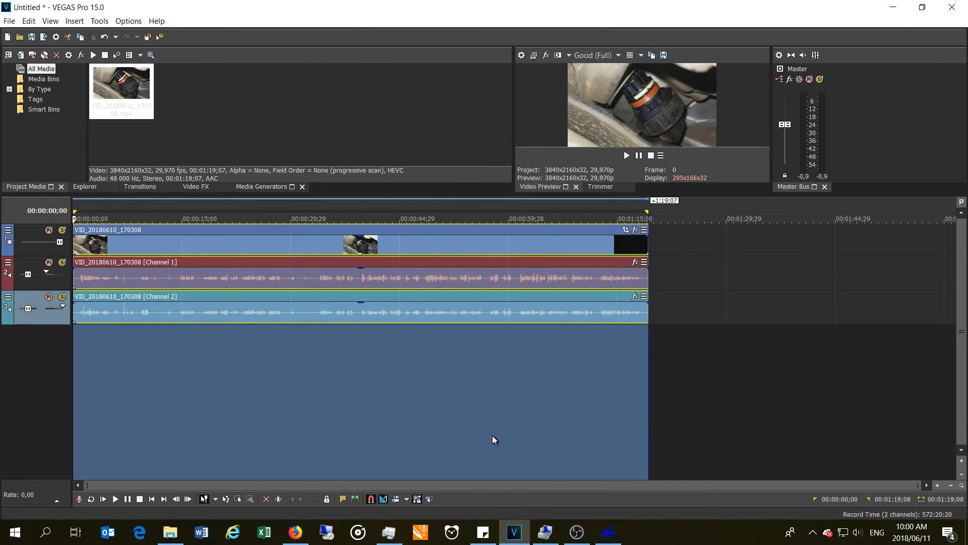
Name the 4K 29.97 fps MP4 render CF top card and start rendering.
left_click(8, 21)
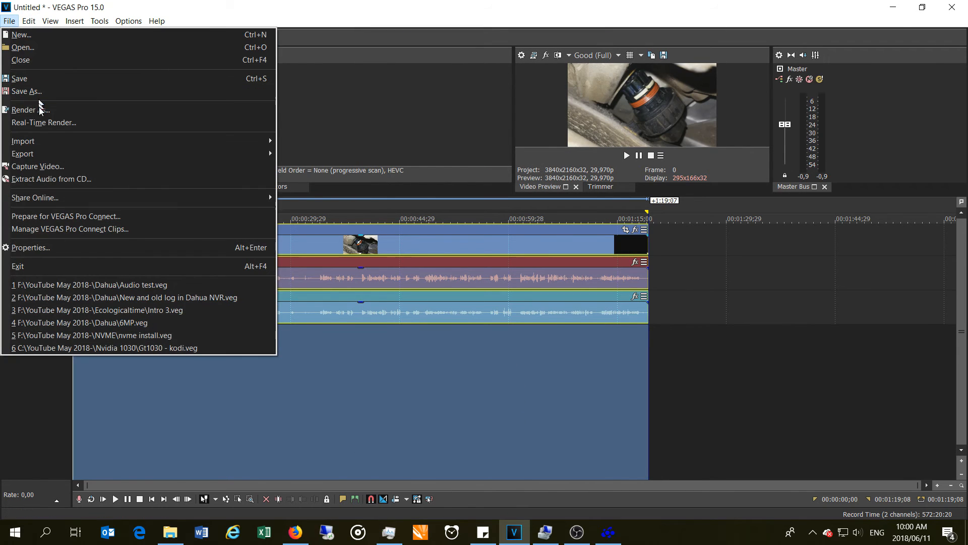
left_click(25, 109)
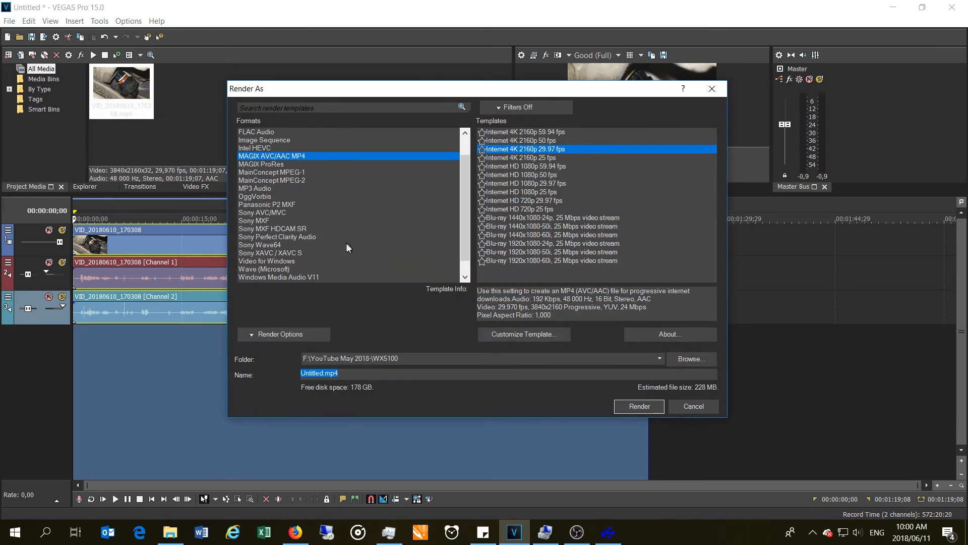
mouse_move(636, 367)
type("CF")
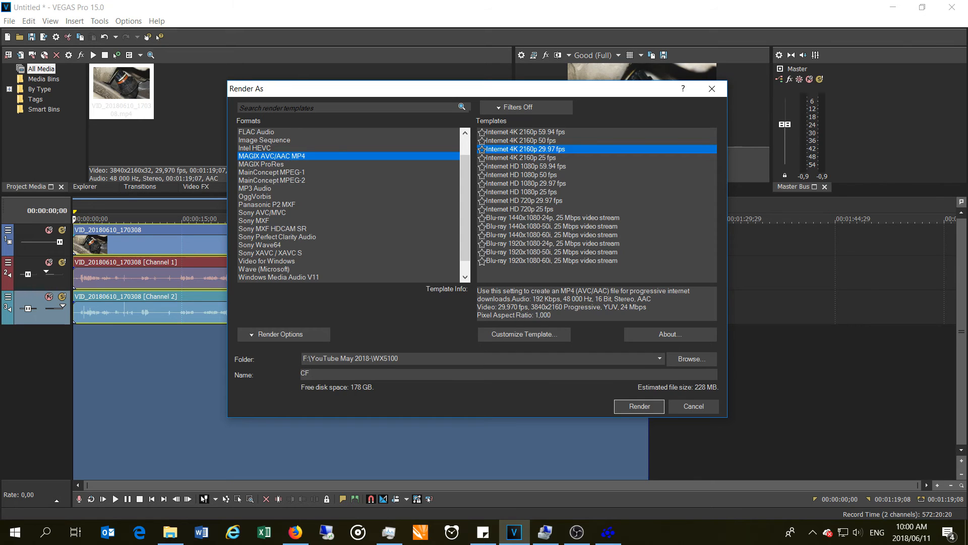
type("top card")
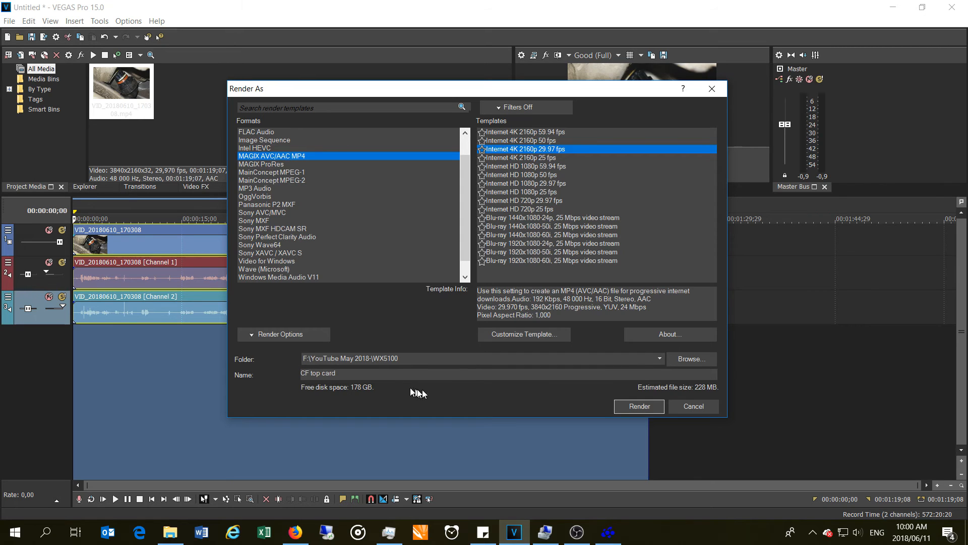
left_click(639, 406)
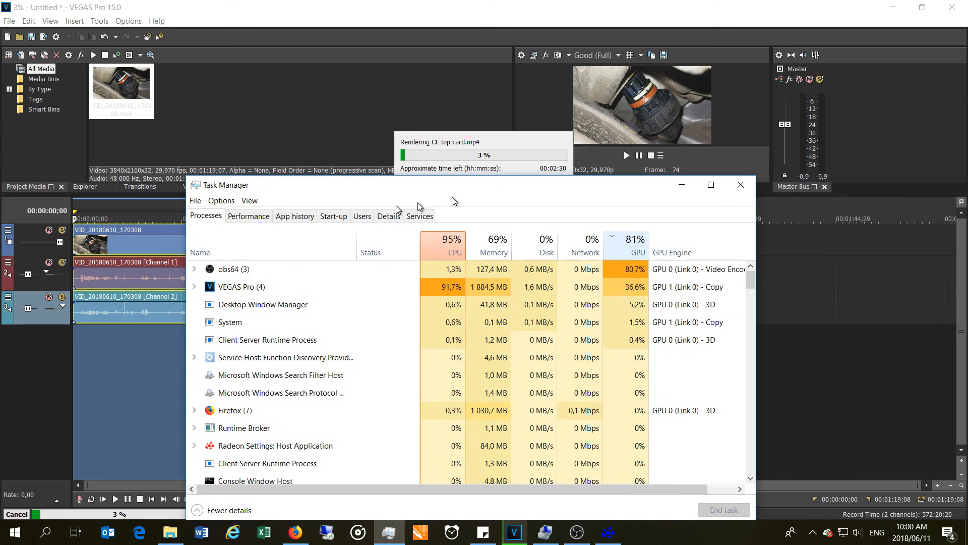
Monitor GPU load and VEGAS Pro's sub-processes in Task Manager, then dismiss the CF top card completion summary.
left_click(248, 215)
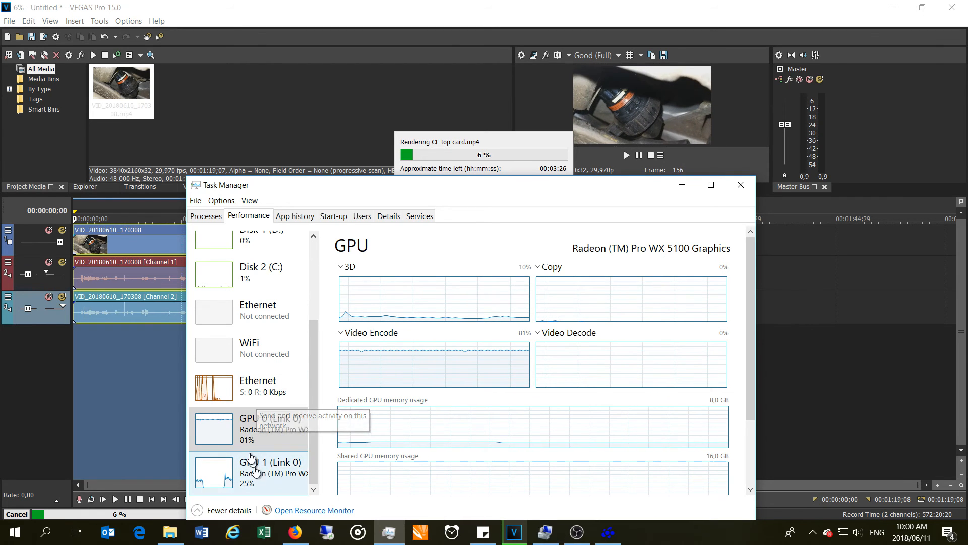
left_click(205, 215)
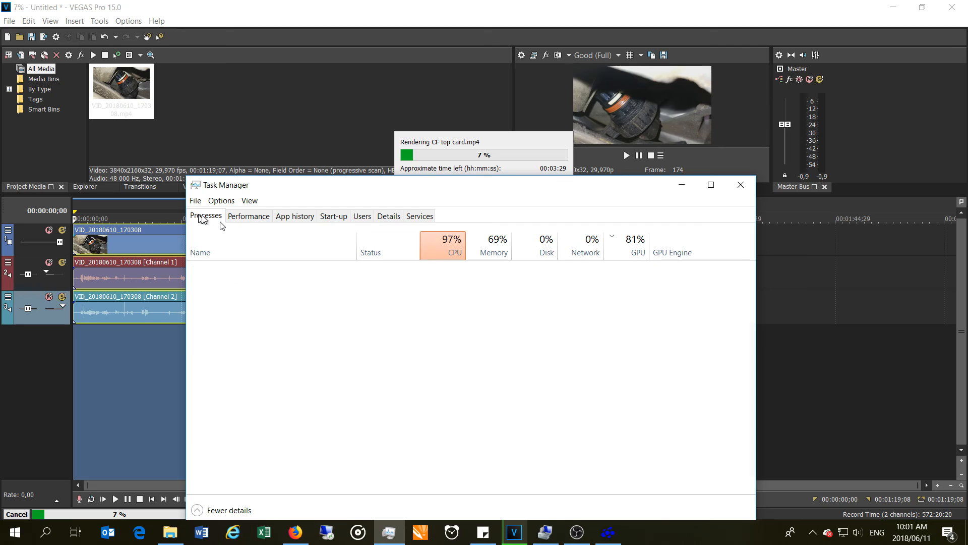
left_click(195, 286)
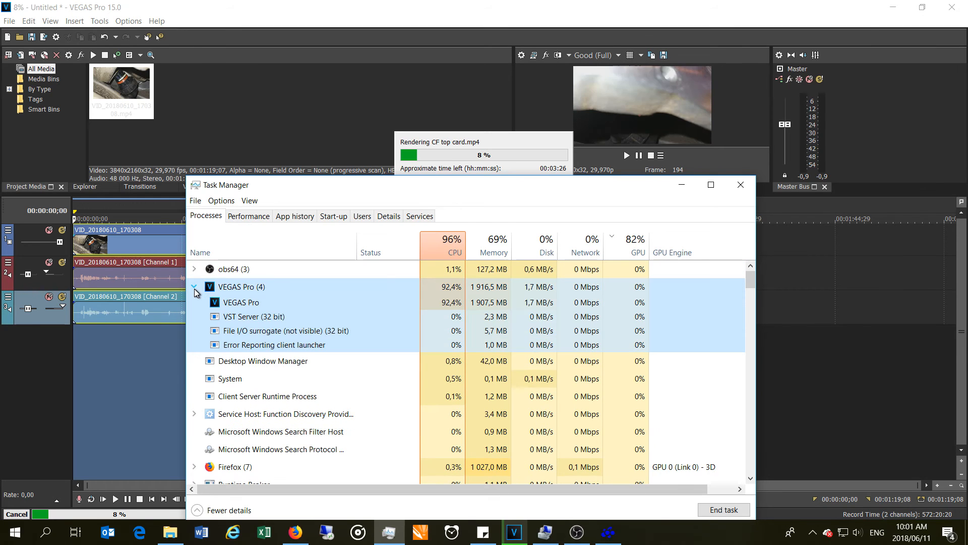
mouse_move(539, 201)
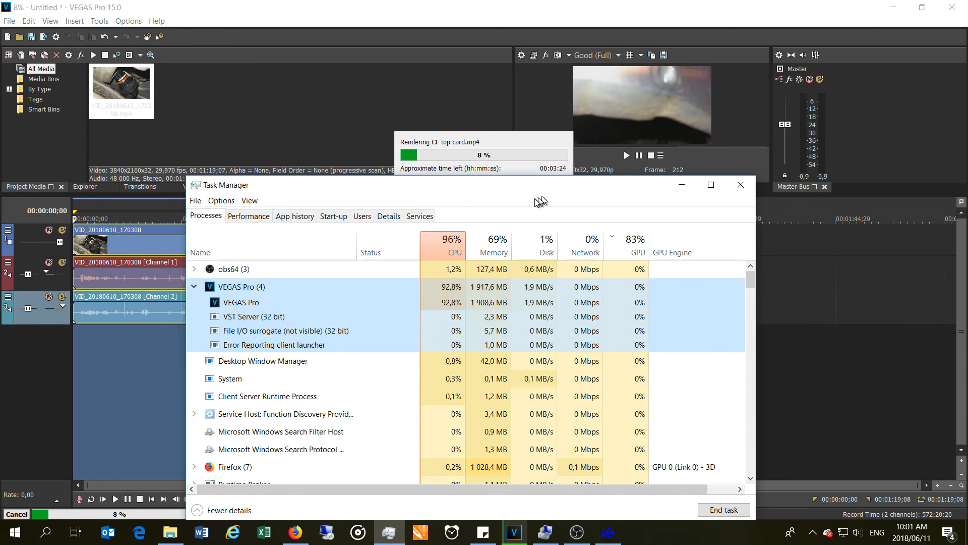
left_click(741, 183)
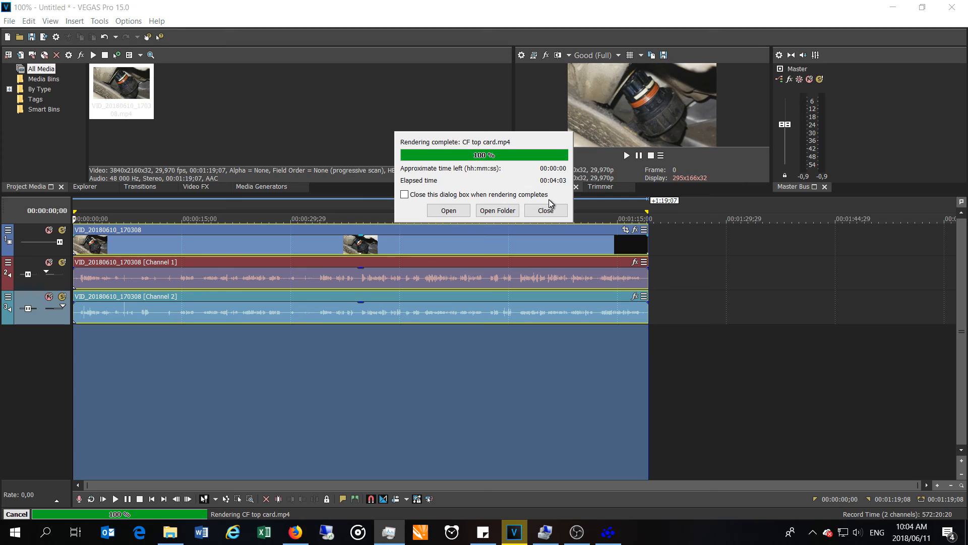
left_click(545, 210)
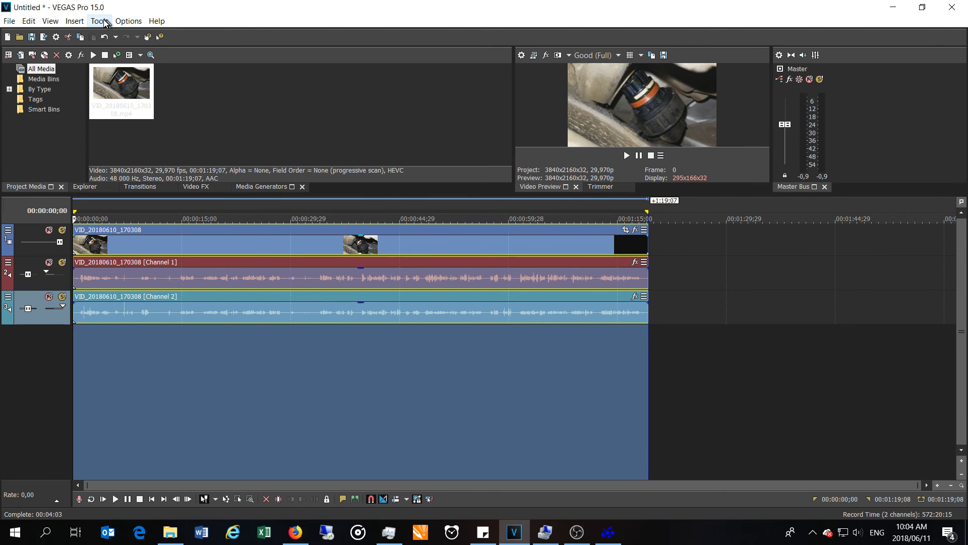
Set GPU acceleration of video processing to Off in the Video preferences.
left_click(130, 21)
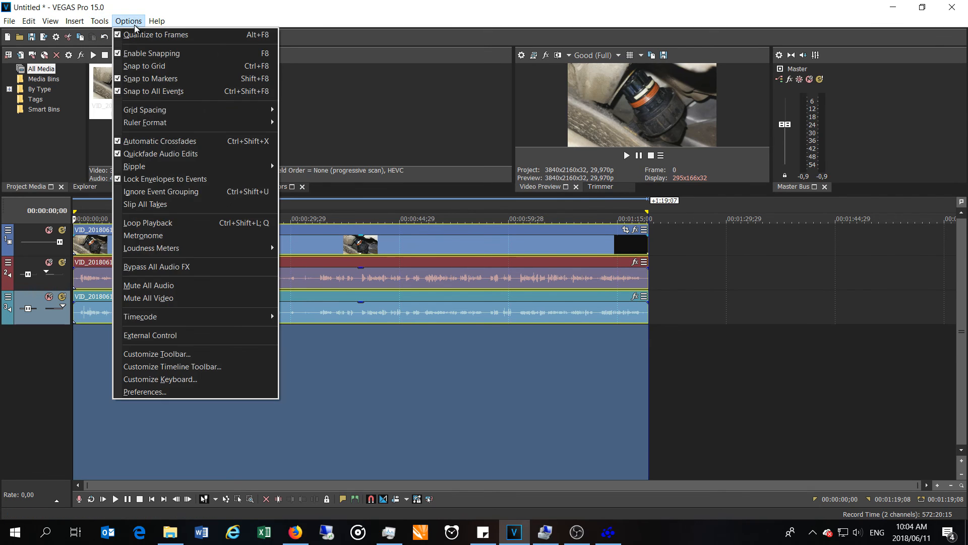
left_click(145, 392)
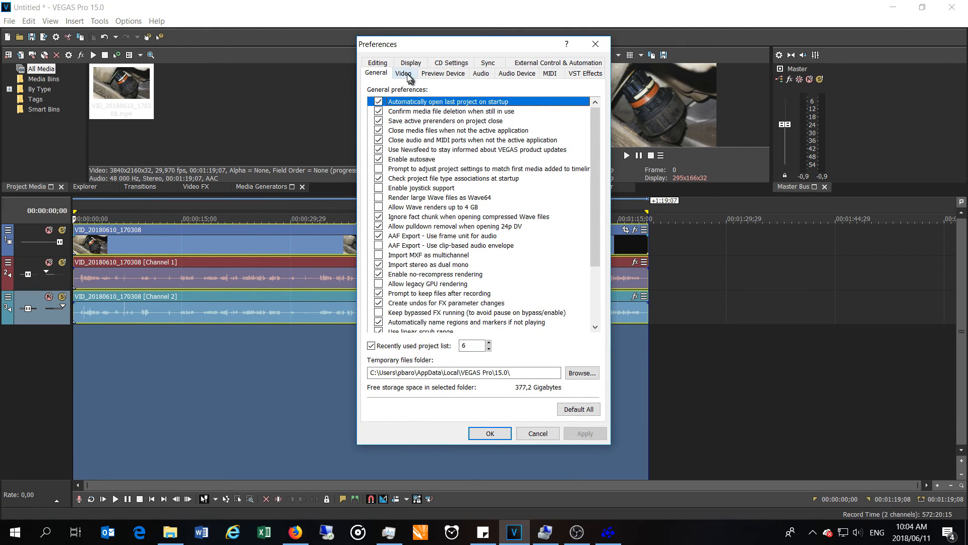
left_click(403, 72)
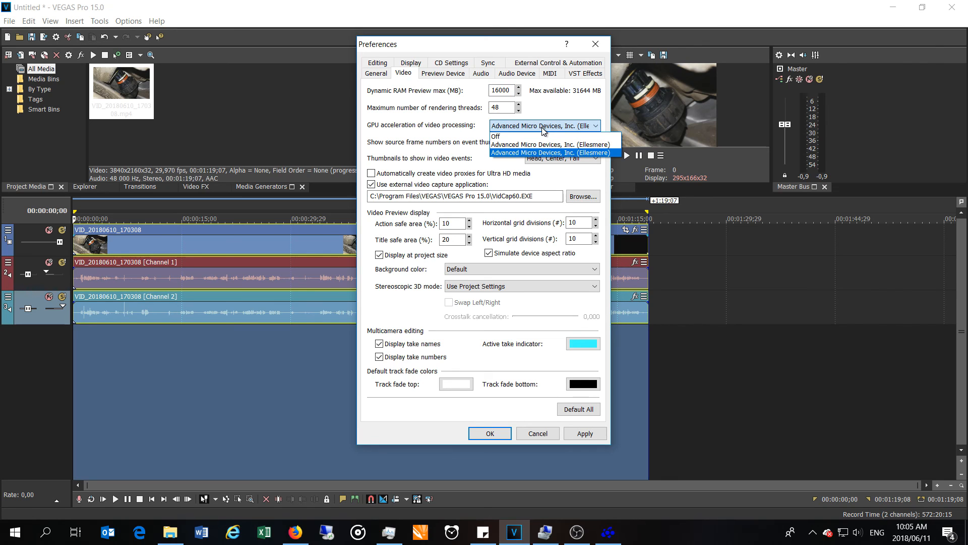
left_click(496, 137)
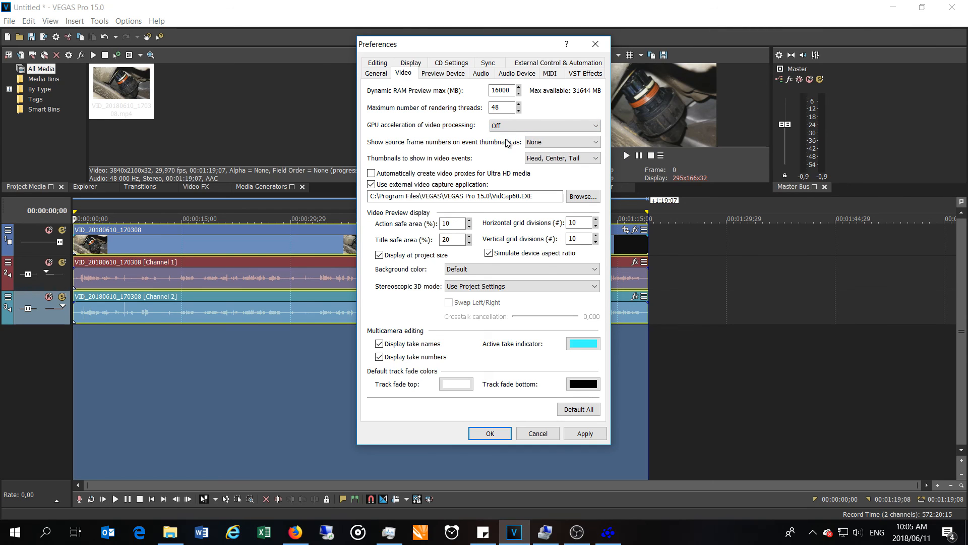
mouse_move(504, 220)
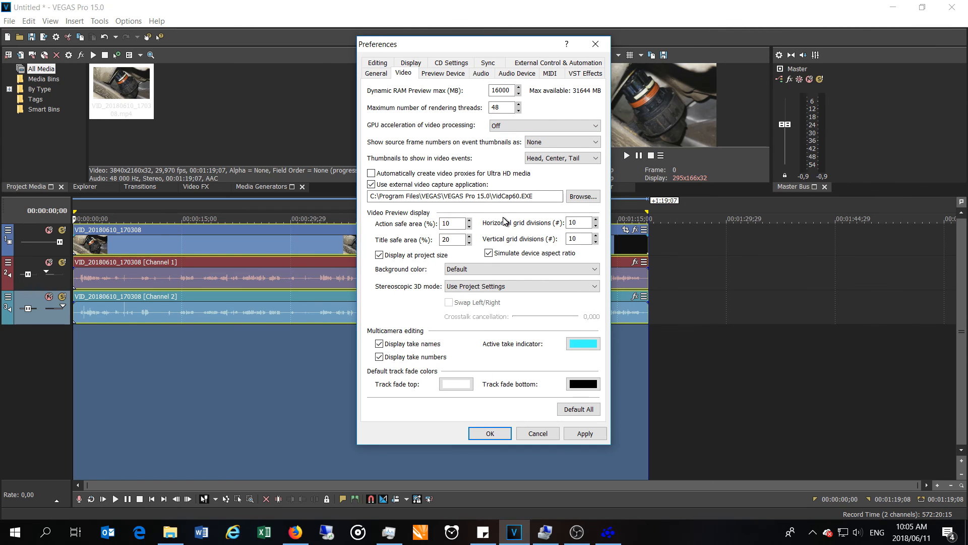